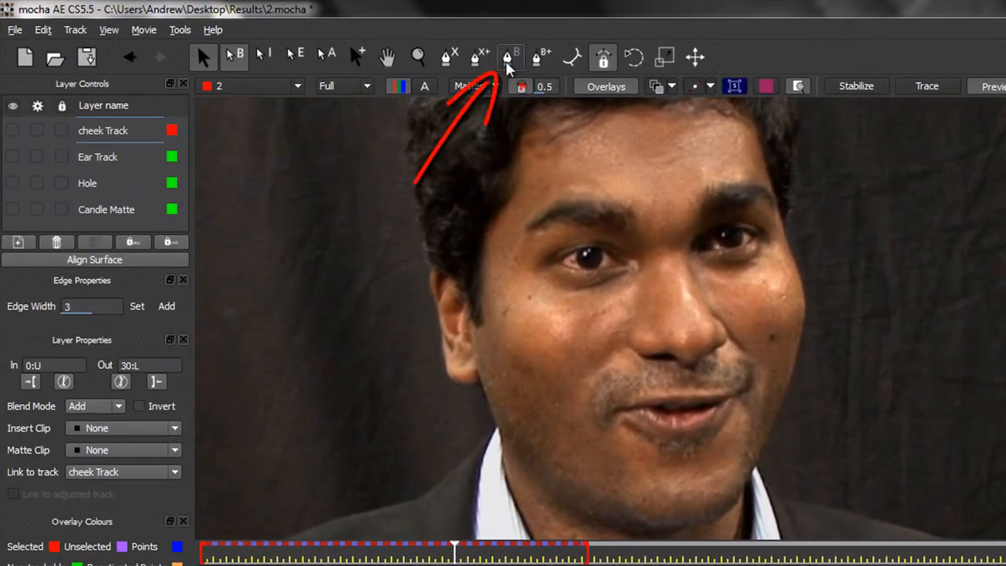
pyautogui.moveTo(510, 57)
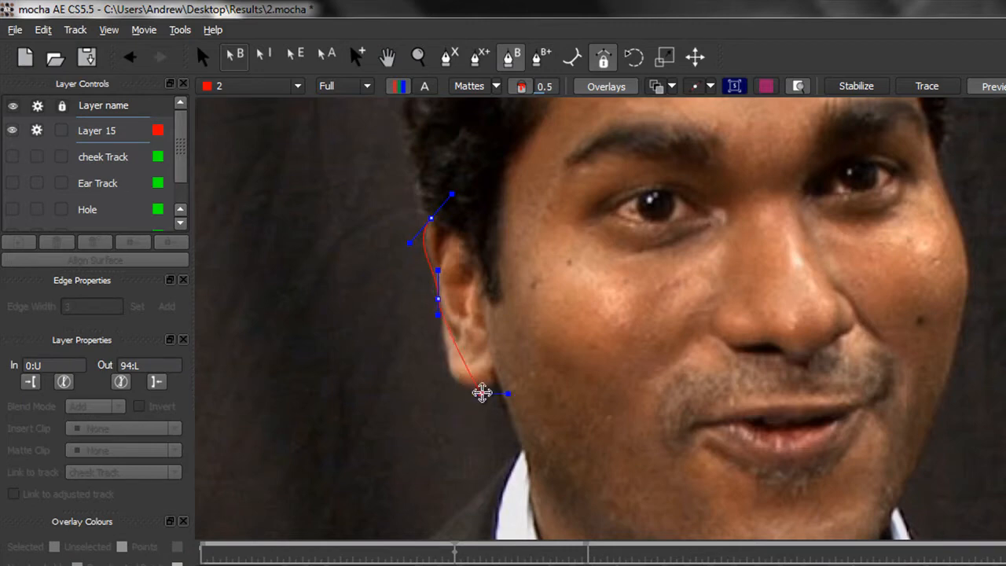
# Place the first X-spline points of Layer 15 below the ear and along the jaw
pyautogui.moveTo(481, 393); pyautogui.dragTo(481, 374)
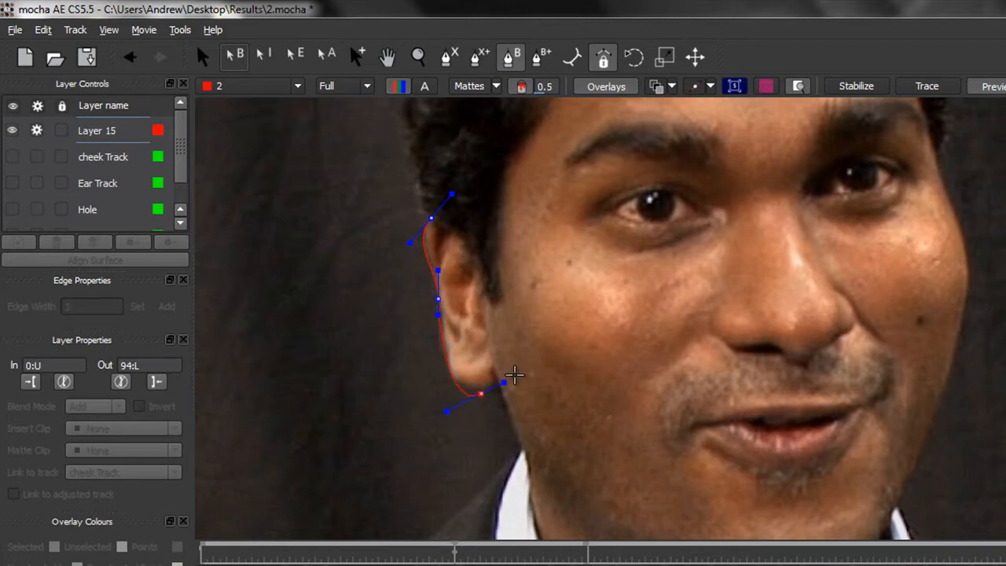
pyautogui.moveTo(481, 393); pyautogui.dragTo(498, 387)
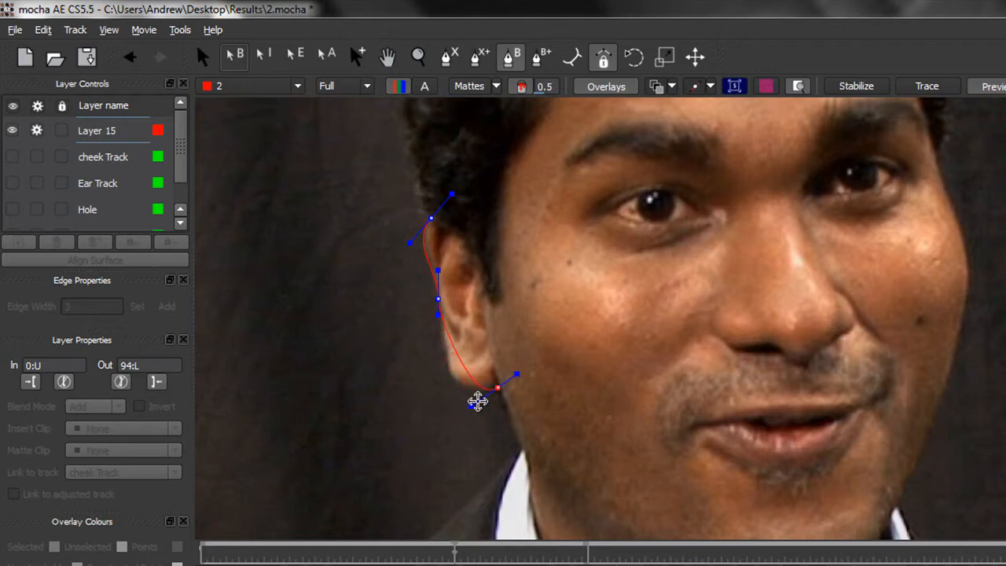
pyautogui.moveTo(497, 399); pyautogui.dragTo(497, 385)
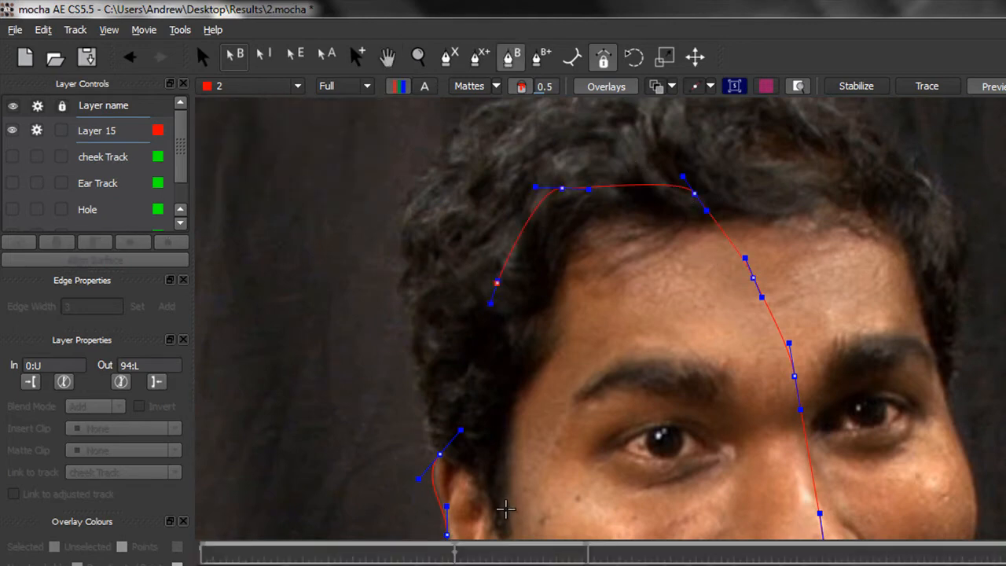
pyautogui.moveTo(507, 495)
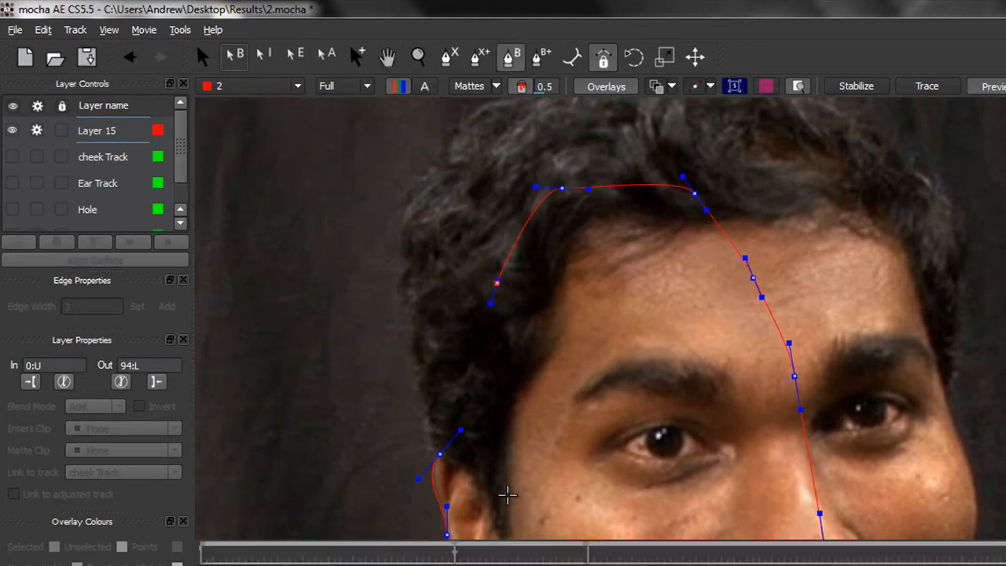
pyautogui.moveTo(463, 355)
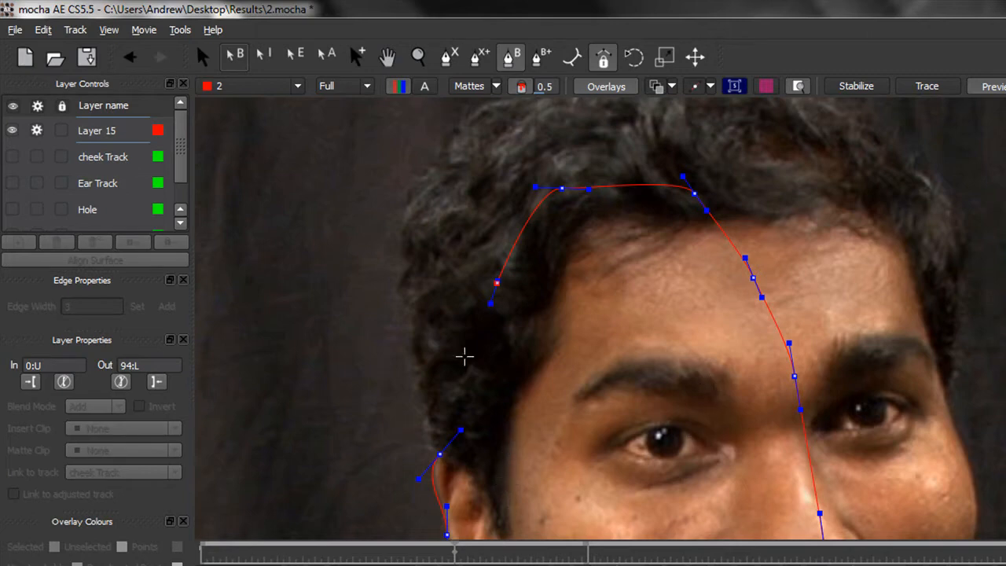
# Add points down the left side of the hair and close the outline back at the ear
pyautogui.moveTo(497, 283); pyautogui.dragTo(448, 286)
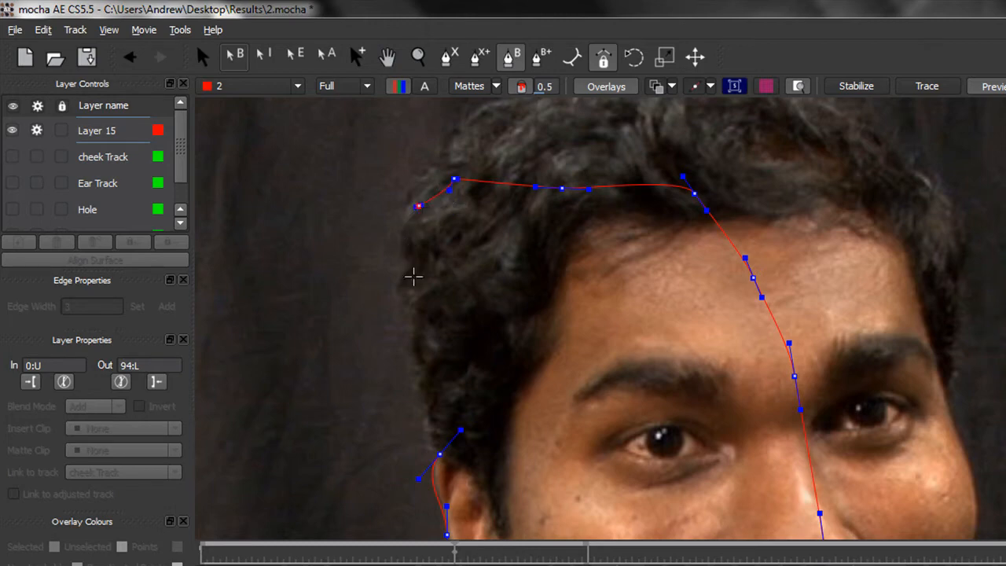
pyautogui.moveTo(415, 259)
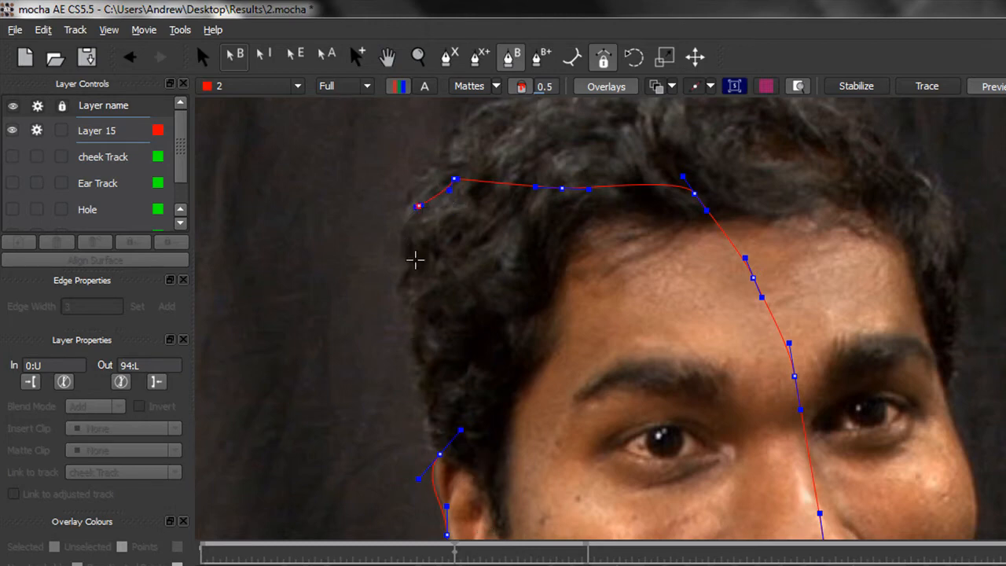
pyautogui.moveTo(418, 206); pyautogui.dragTo(408, 264)
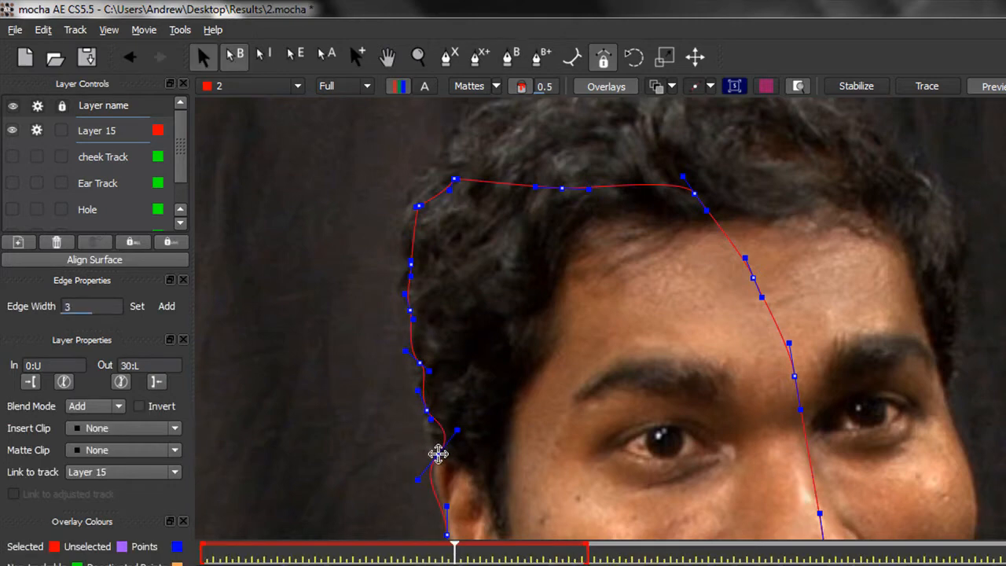
pyautogui.moveTo(439, 453); pyautogui.dragTo(437, 453)
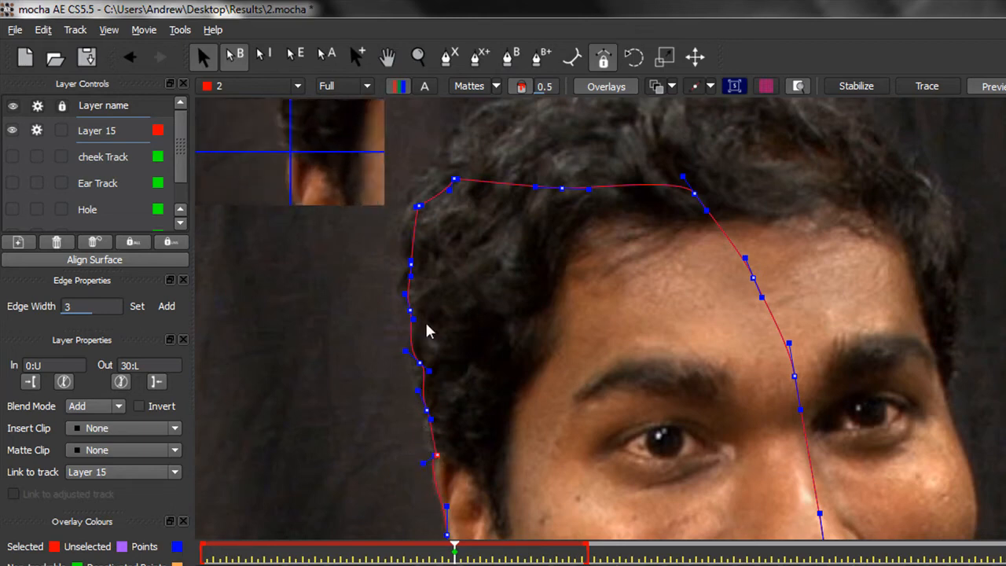
pyautogui.moveTo(415, 289)
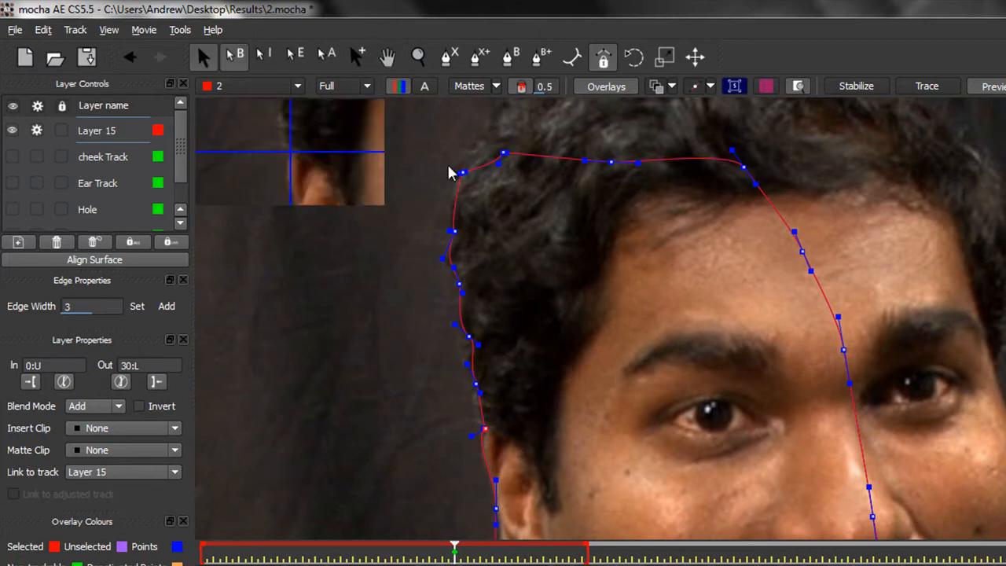
# Reshape the top-left hair curve and set Layer 15's Edge Width to 2
pyautogui.moveTo(459, 172); pyautogui.dragTo(493, 437)
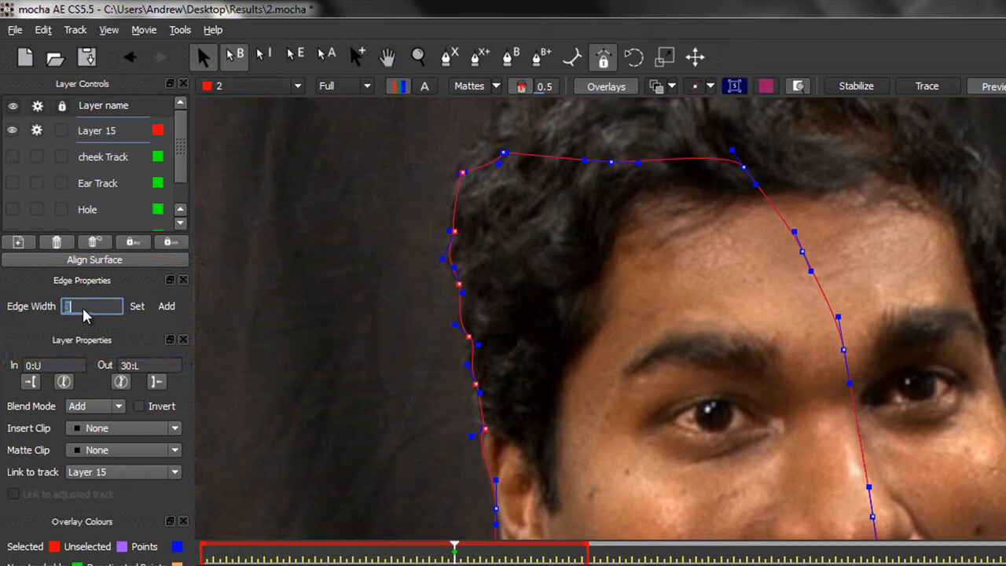
pyautogui.write('2')
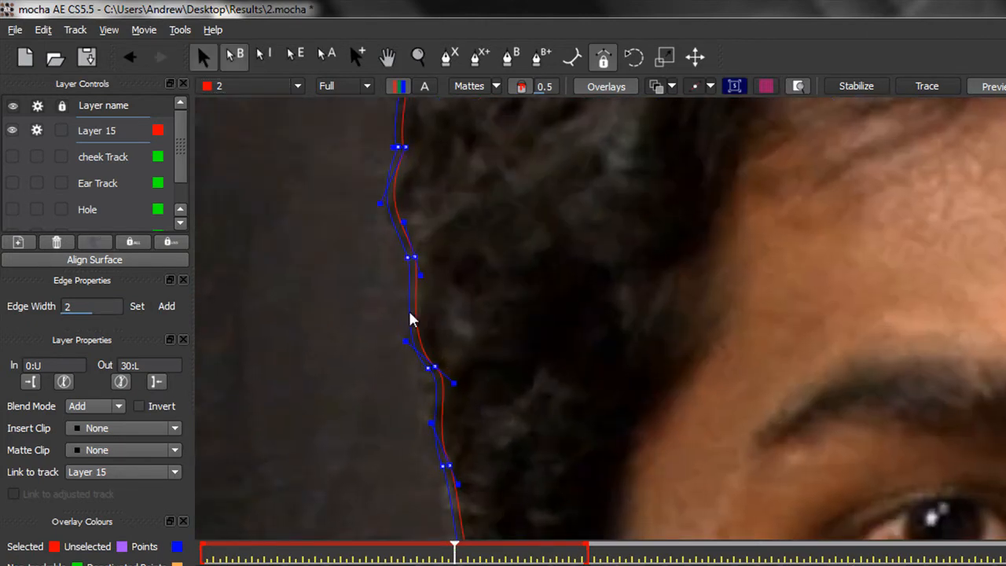
pyautogui.moveTo(421, 330)
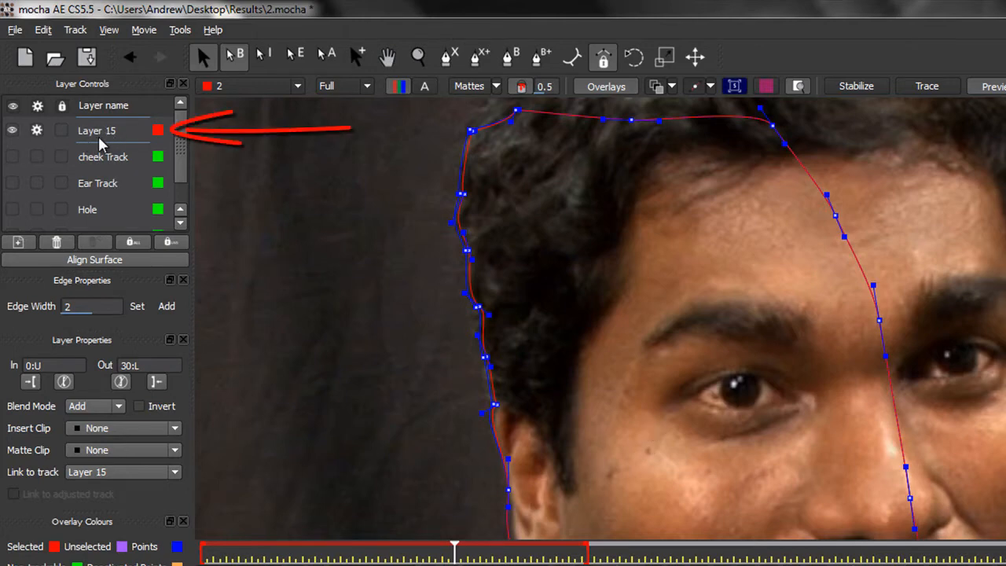
pyautogui.moveTo(103, 139)
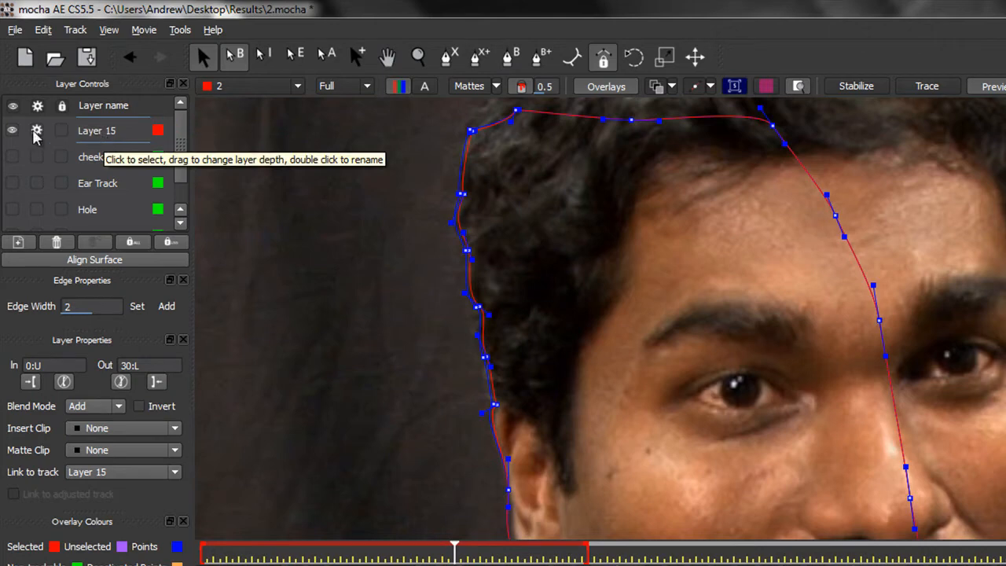
# Rename Layer 15 to 'ear Matte' in Layer Controls
pyautogui.doubleClick(97, 130)
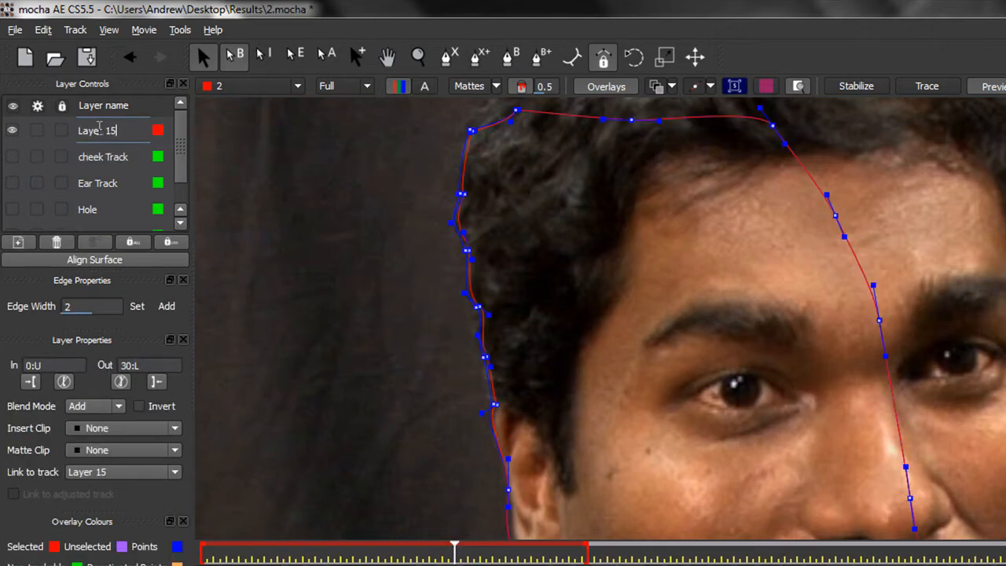
pyautogui.doubleClick(97, 129)
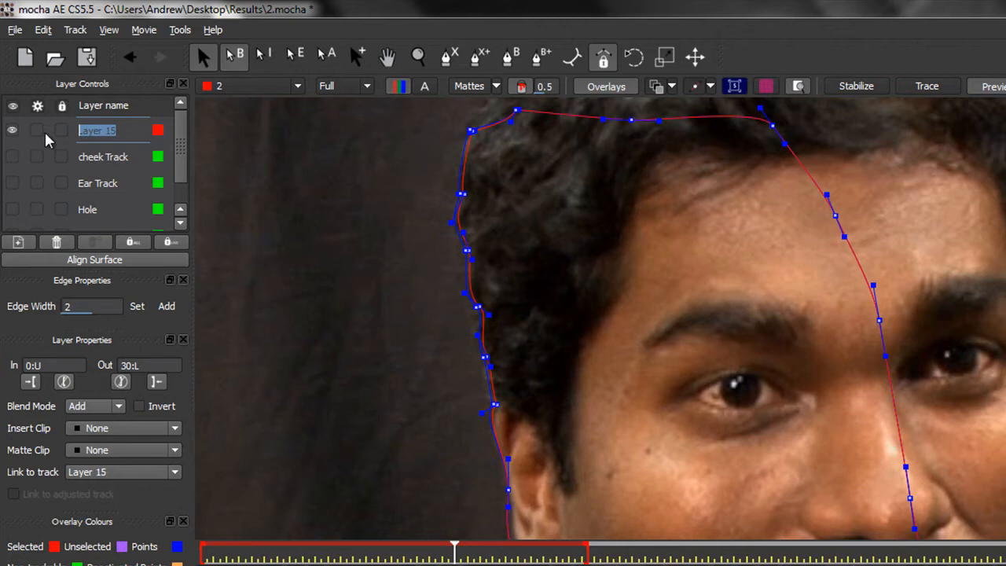
pyautogui.write('ear Matte')
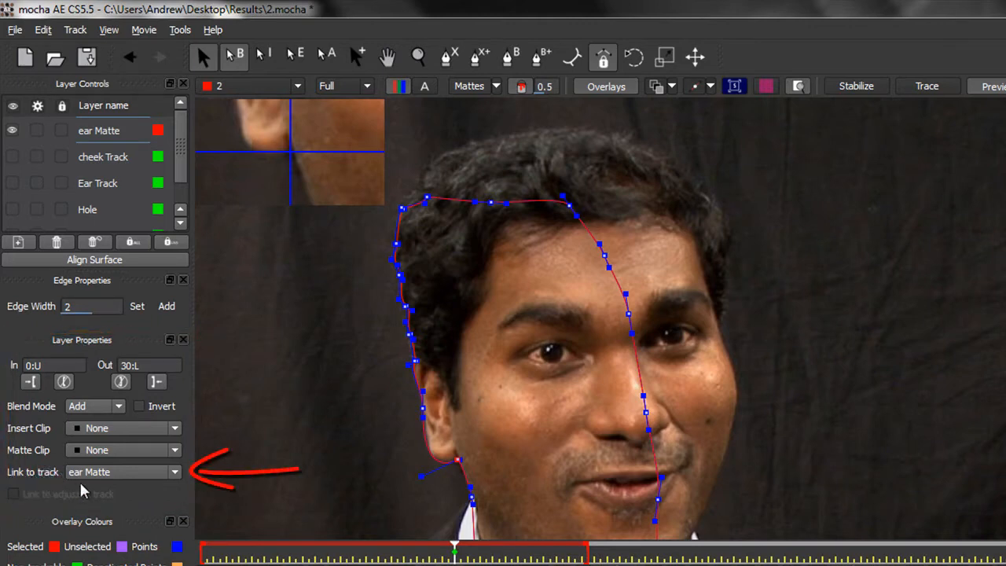
pyautogui.moveTo(92, 472)
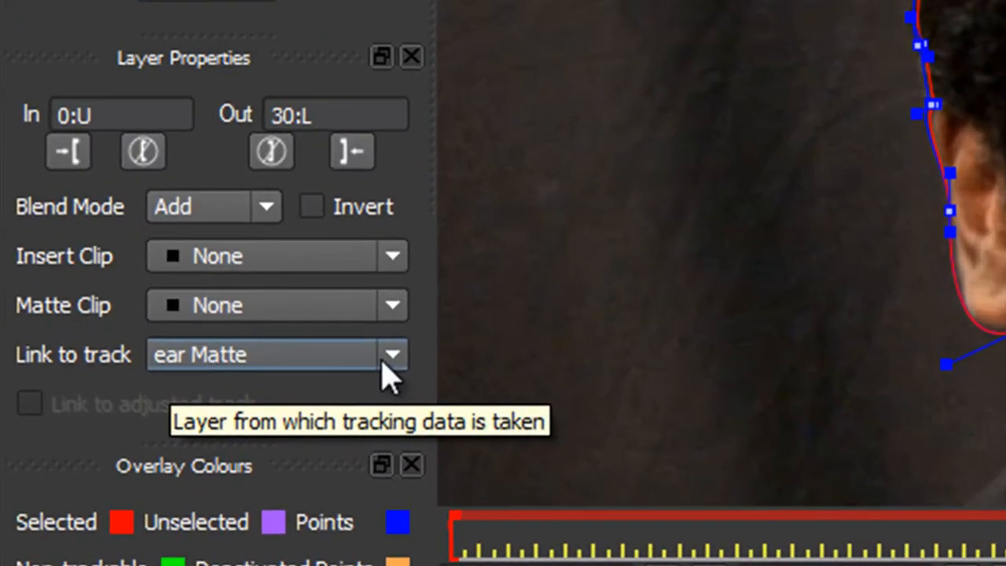
# Set ear Matte's Link to track source to the Ear Track layer
pyautogui.click(393, 355)
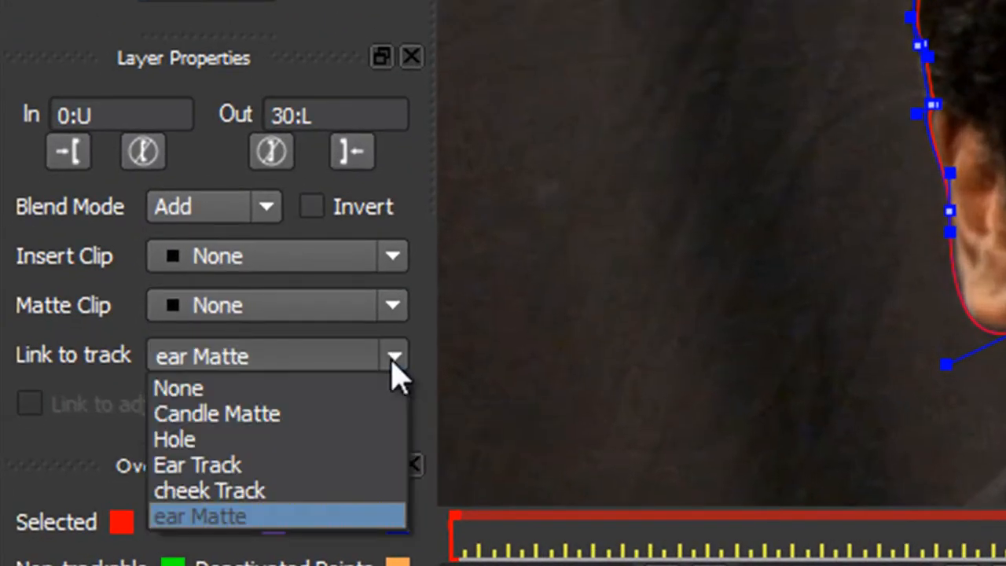
pyautogui.moveTo(228, 463)
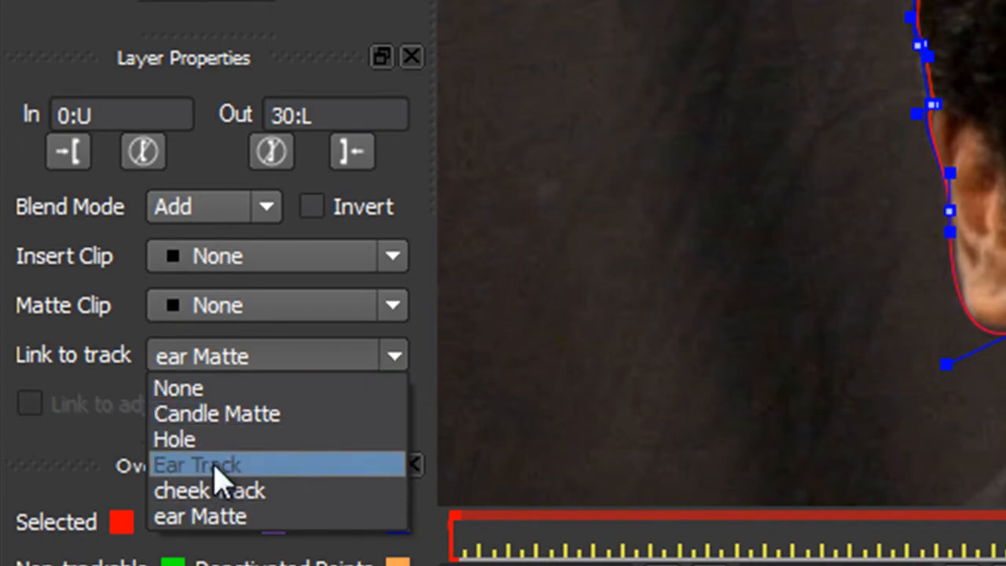
pyautogui.click(198, 465)
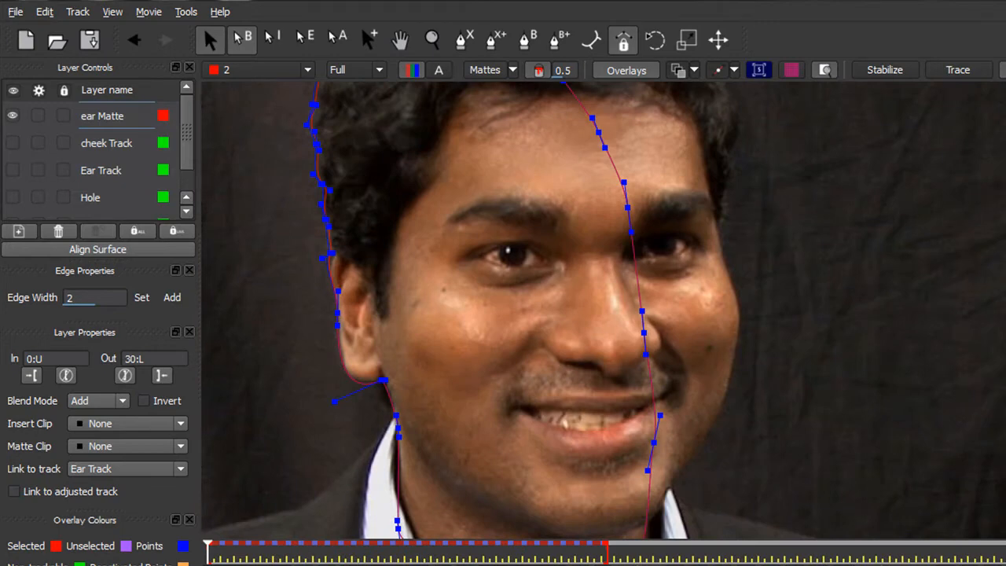
pyautogui.moveTo(338, 242)
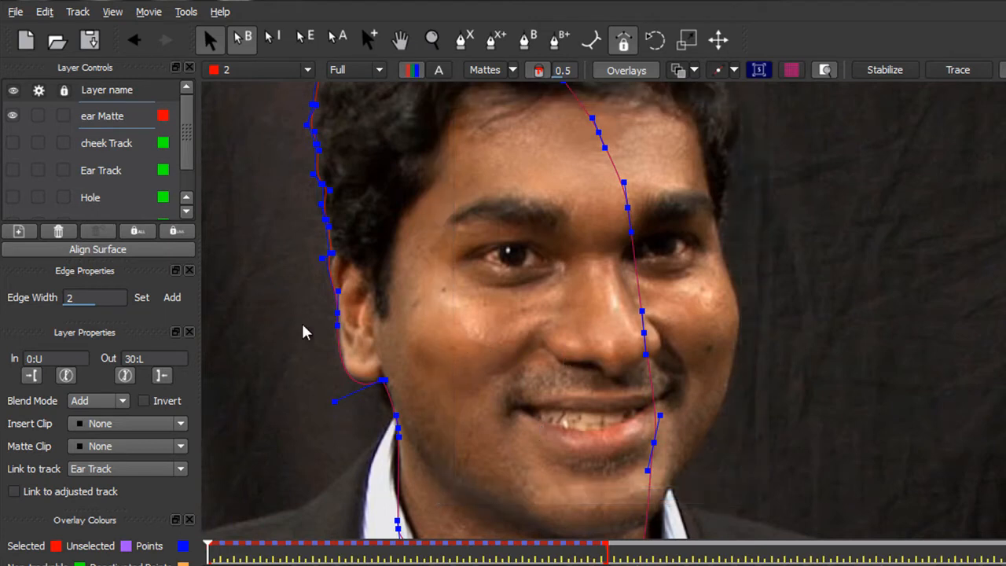
pyautogui.moveTo(490, 415)
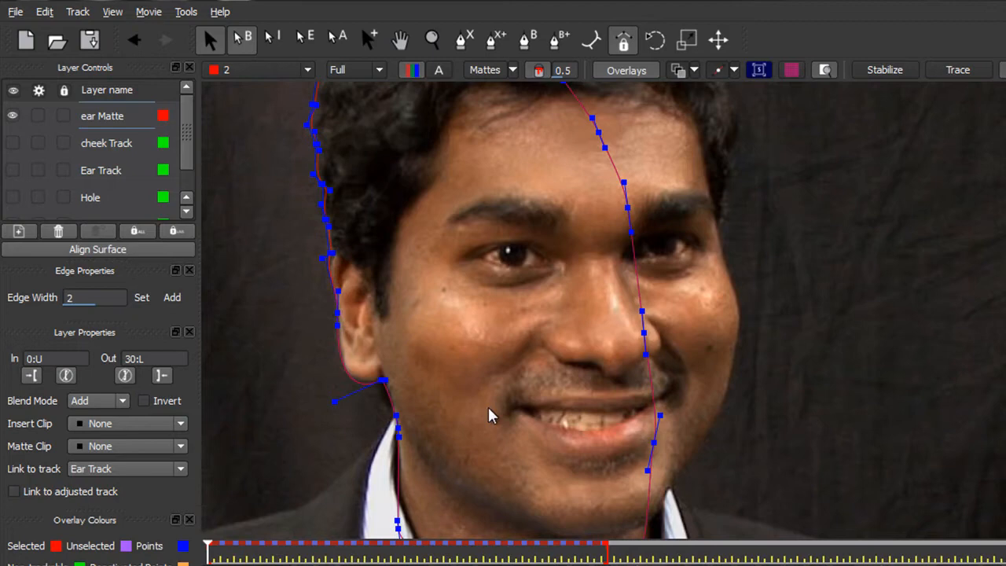
pyautogui.moveTo(802, 302)
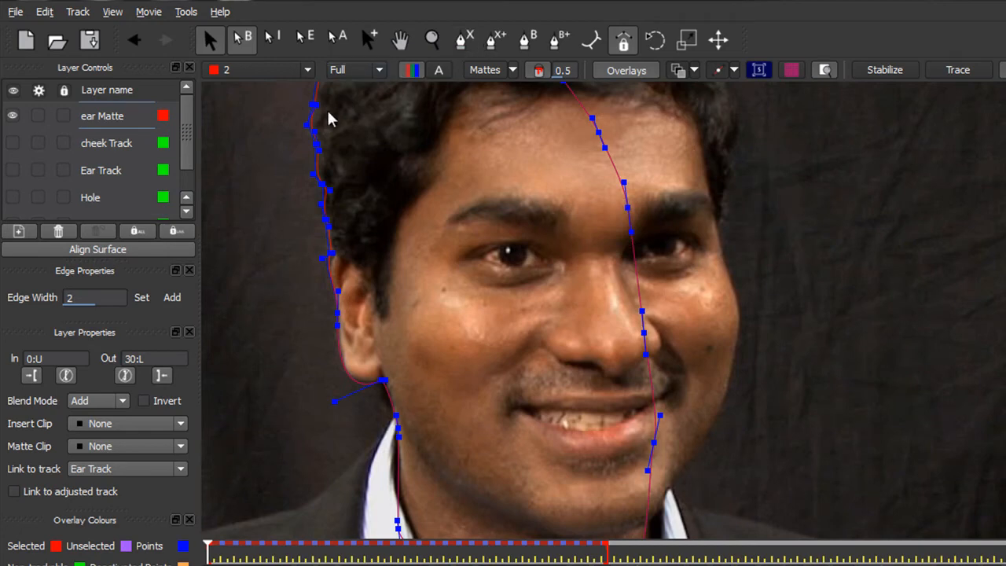
pyautogui.moveTo(629, 533)
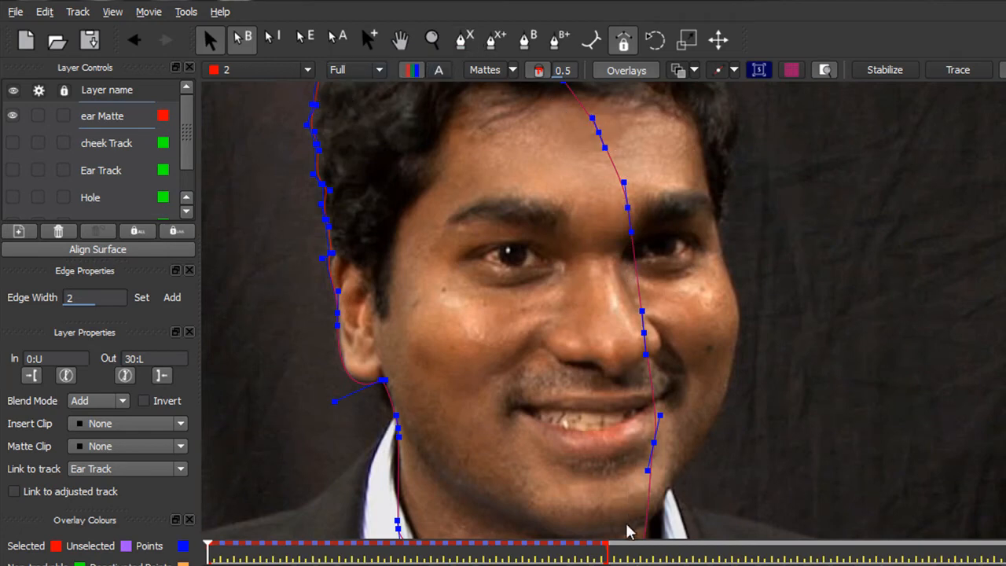
pyautogui.moveTo(396, 322)
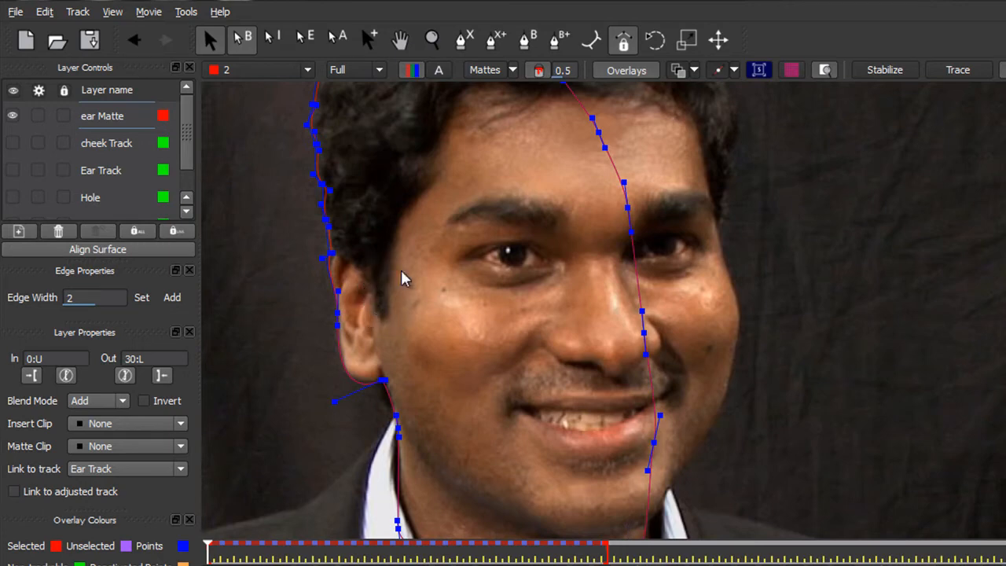
pyautogui.moveTo(594, 311)
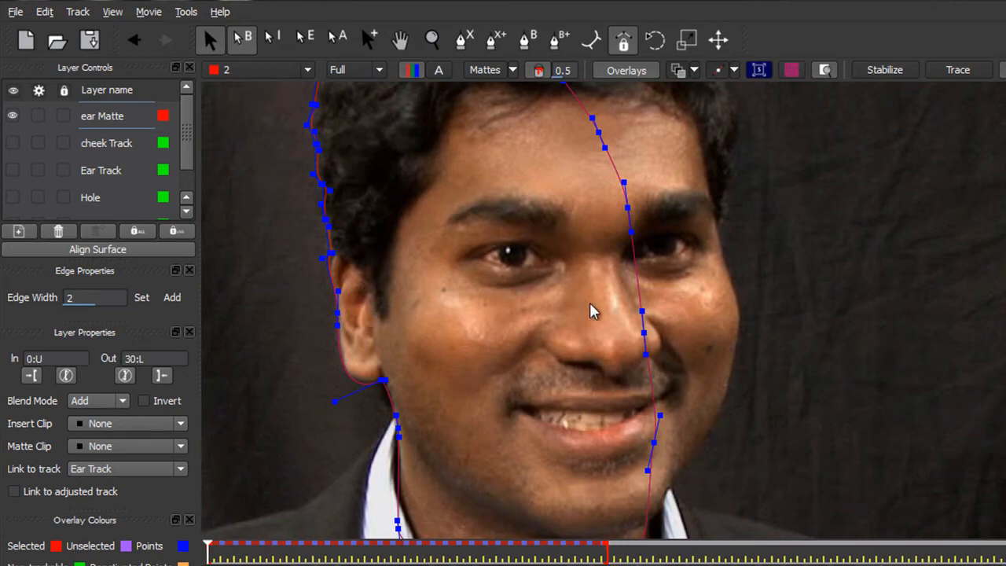
pyautogui.moveTo(582, 311)
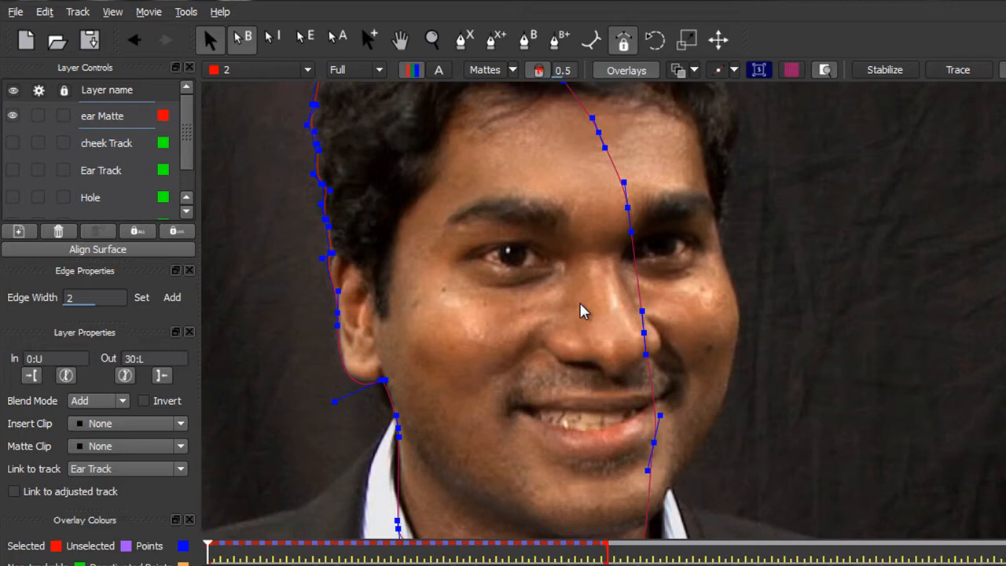
pyautogui.moveTo(409, 287)
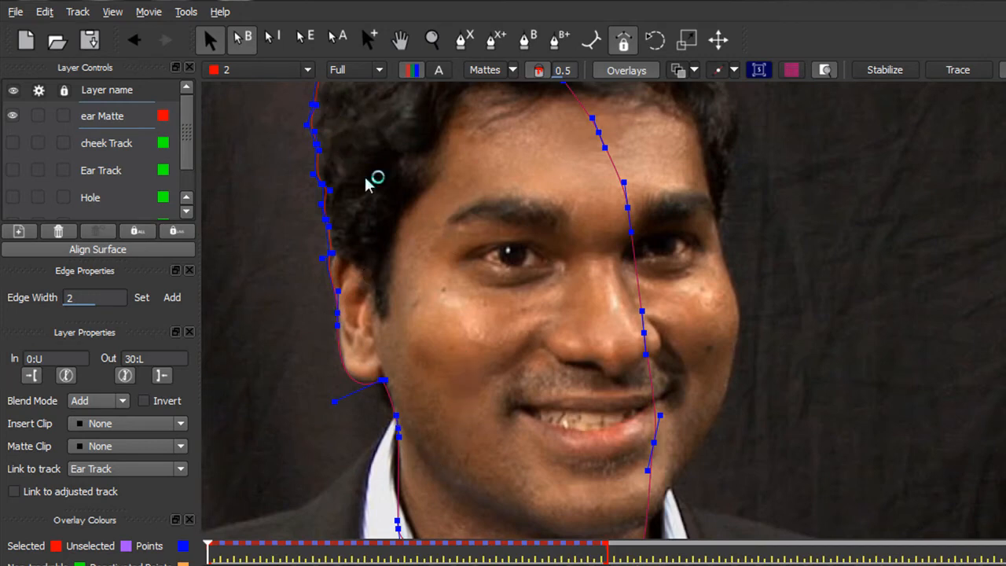
pyautogui.moveTo(621, 176)
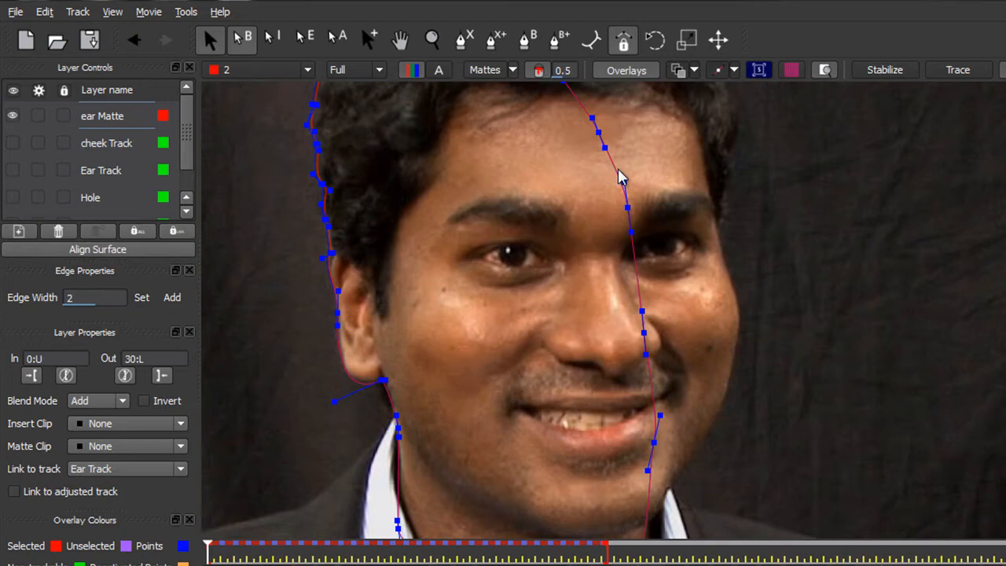
pyautogui.moveTo(521, 280)
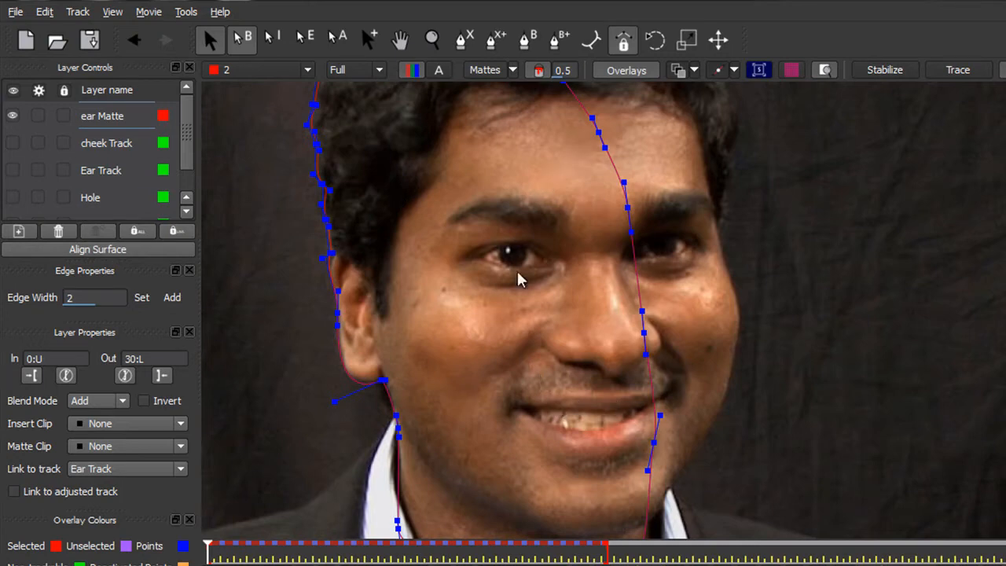
pyautogui.moveTo(469, 424)
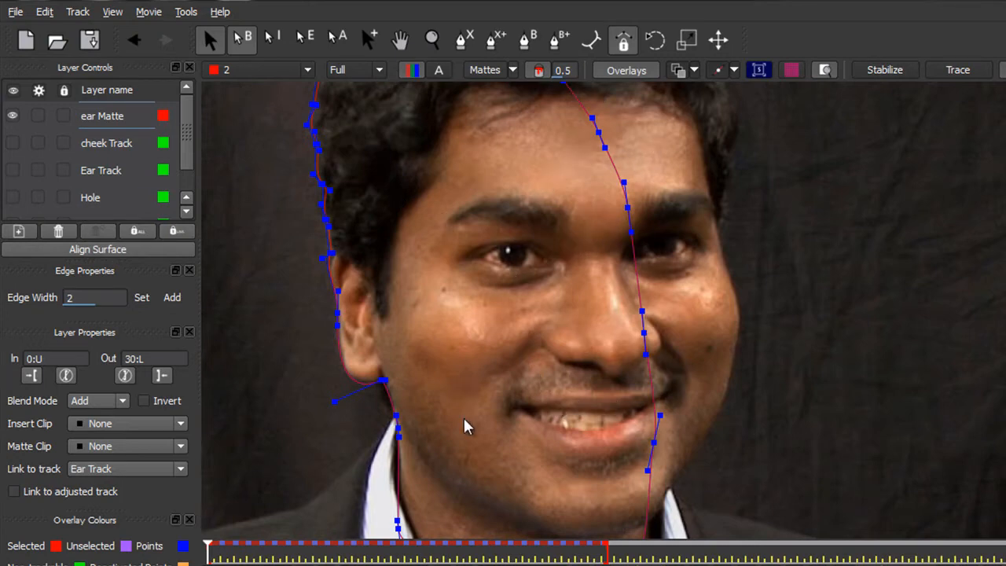
pyautogui.moveTo(645, 220)
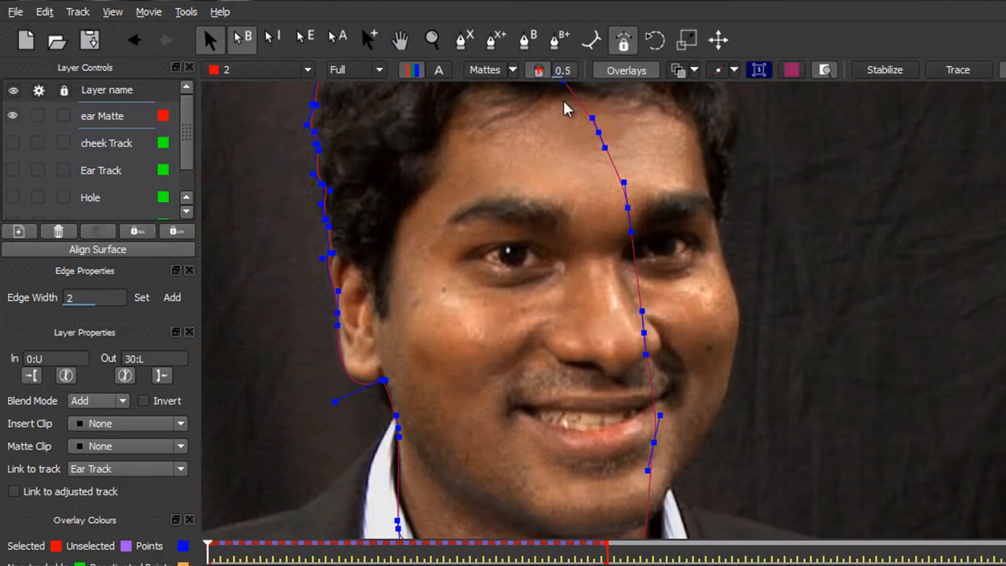
pyautogui.moveTo(550, 140)
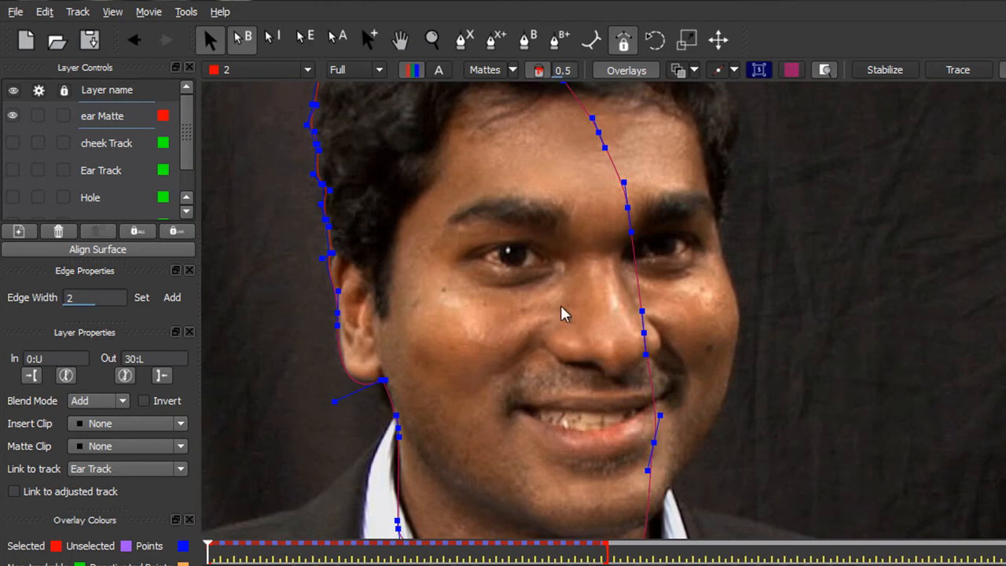
pyautogui.moveTo(437, 298)
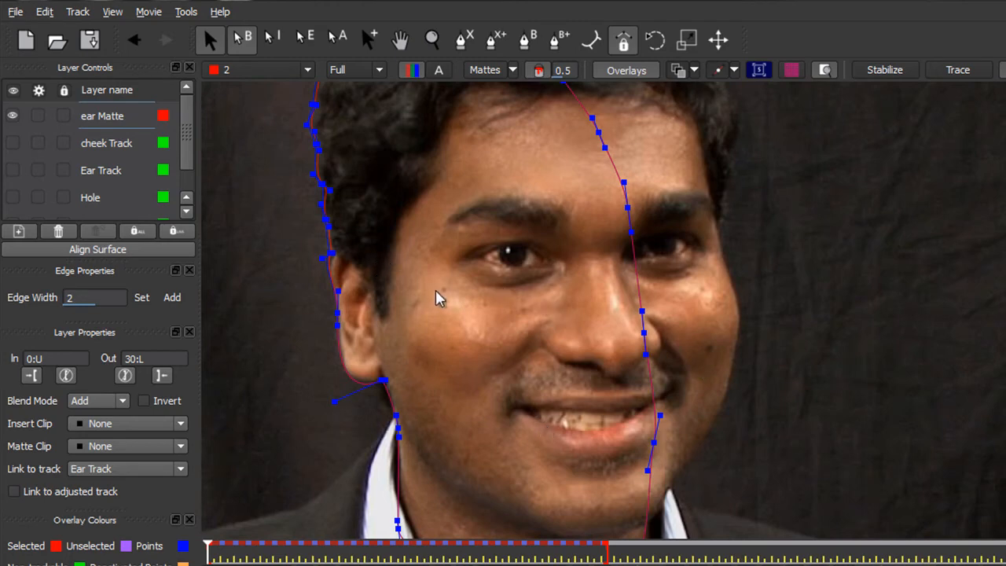
pyautogui.moveTo(621, 434)
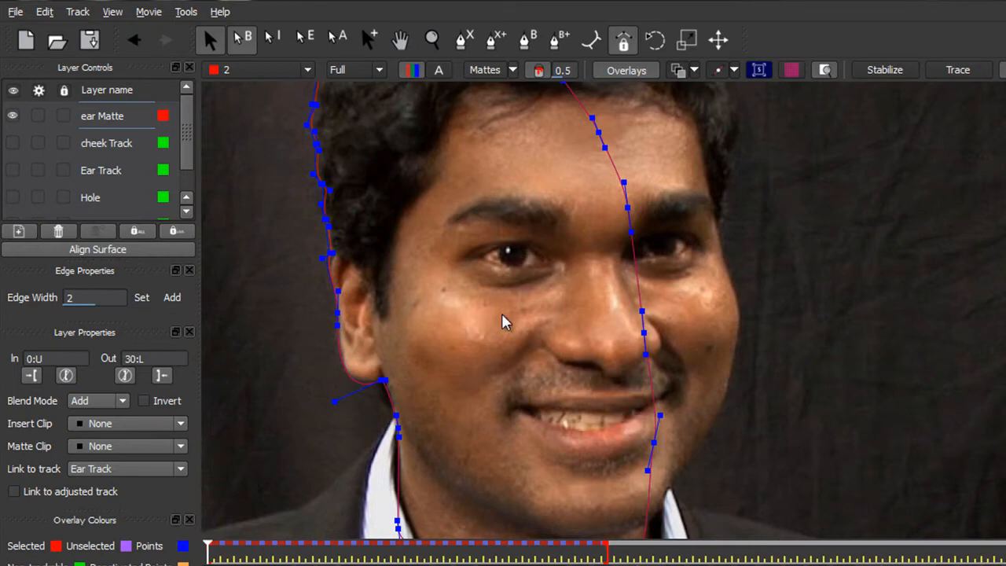
pyautogui.moveTo(589, 97)
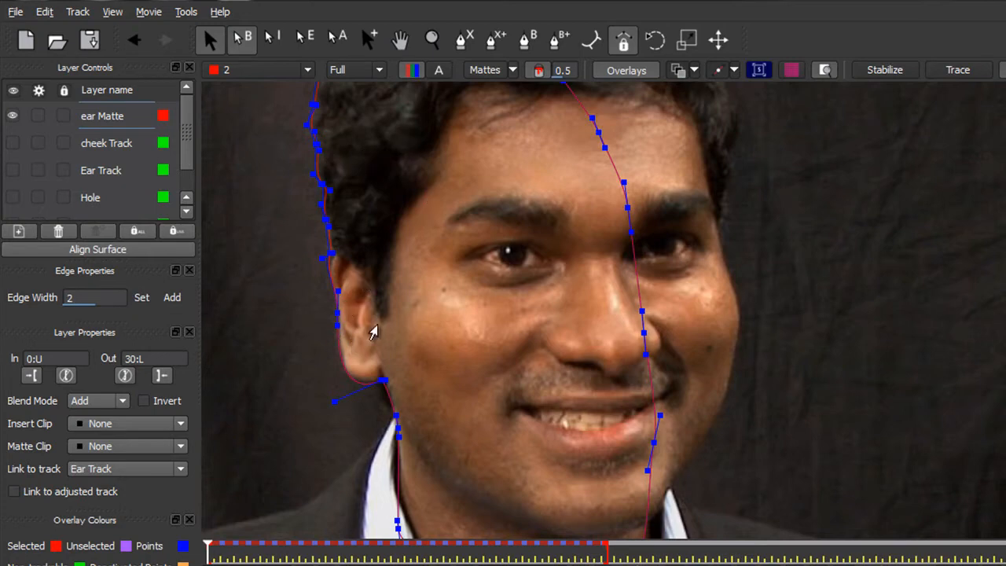
pyautogui.moveTo(421, 253)
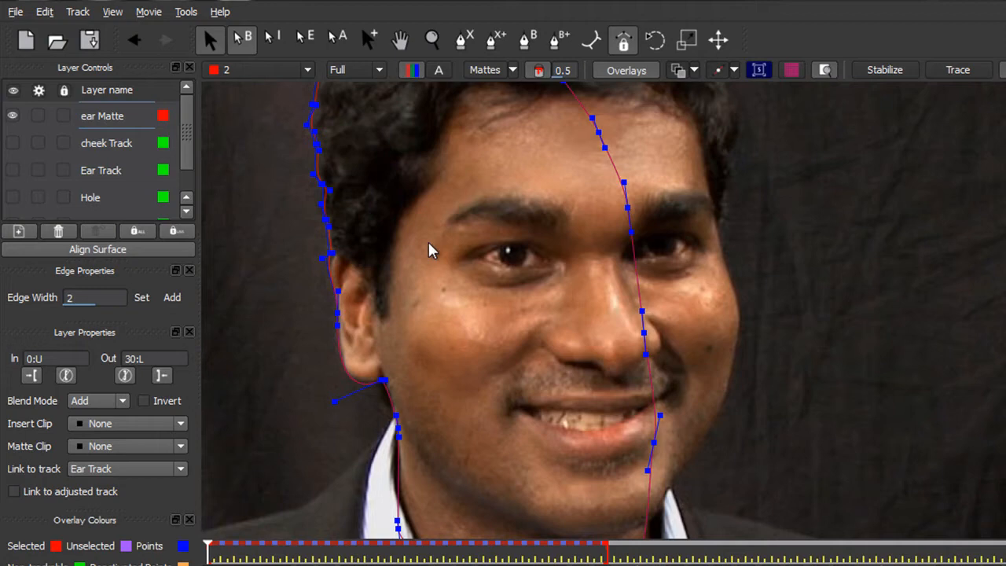
pyautogui.moveTo(410, 261)
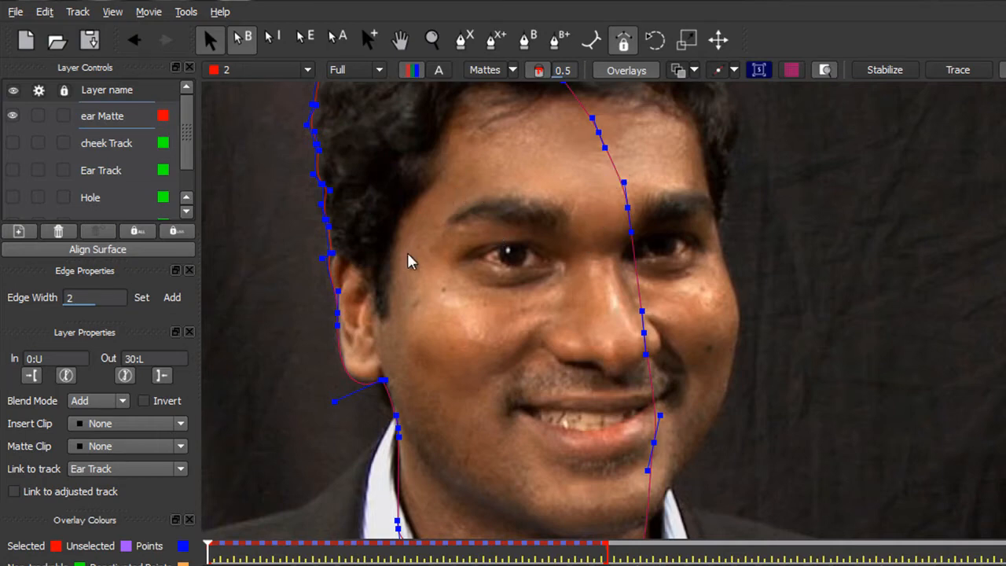
pyautogui.moveTo(511, 306)
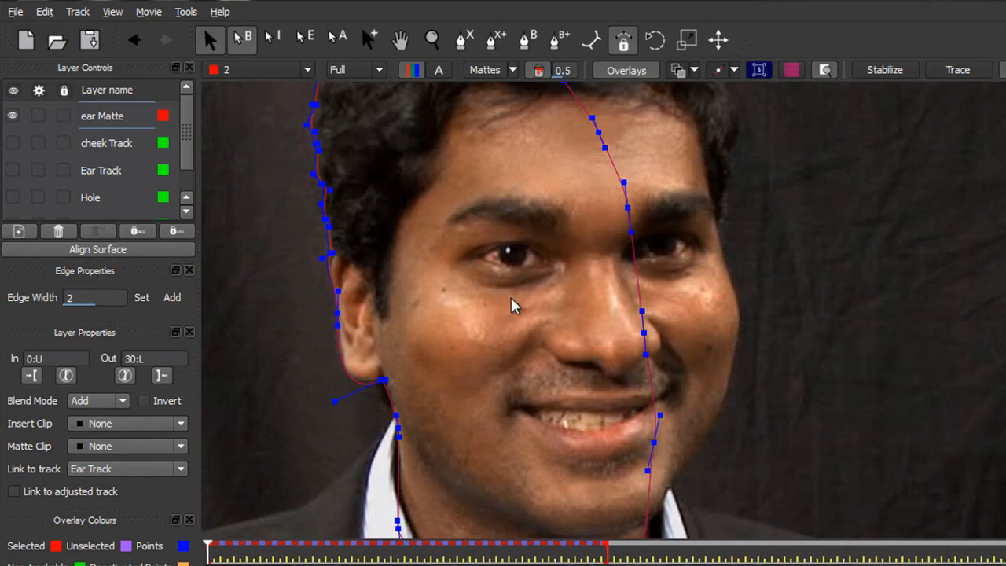
pyautogui.moveTo(380, 242)
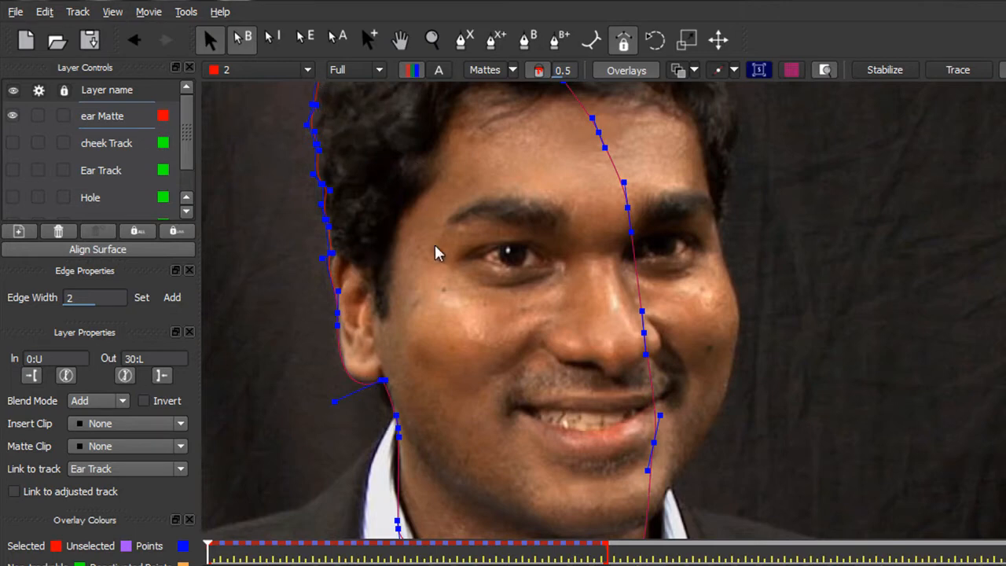
pyautogui.moveTo(431, 378)
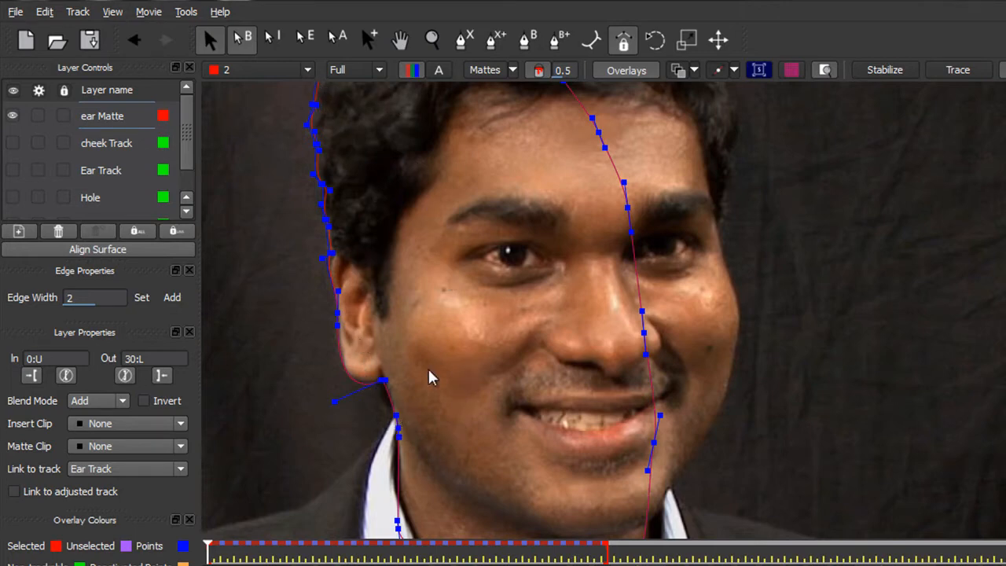
pyautogui.moveTo(715, 251)
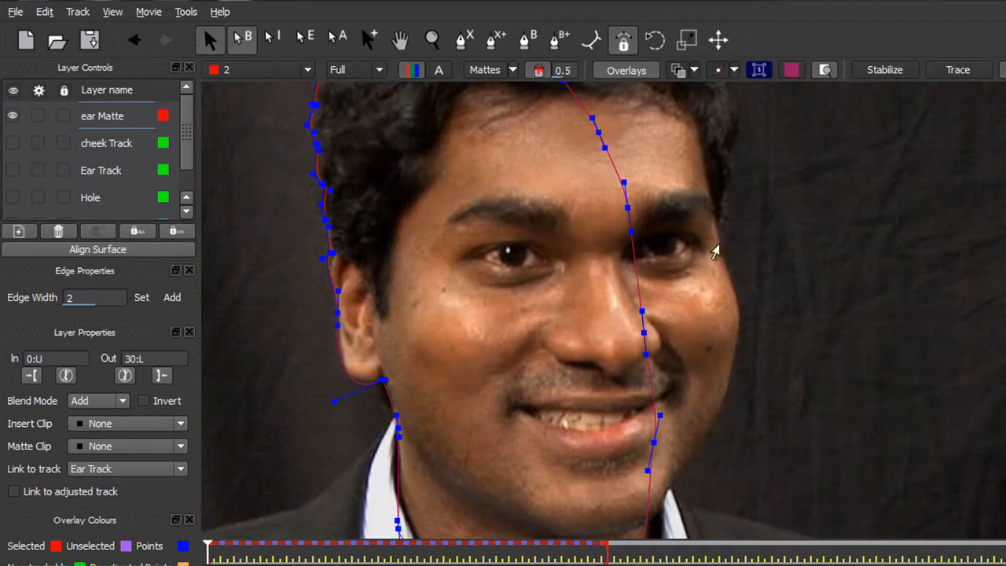
pyautogui.moveTo(642, 114)
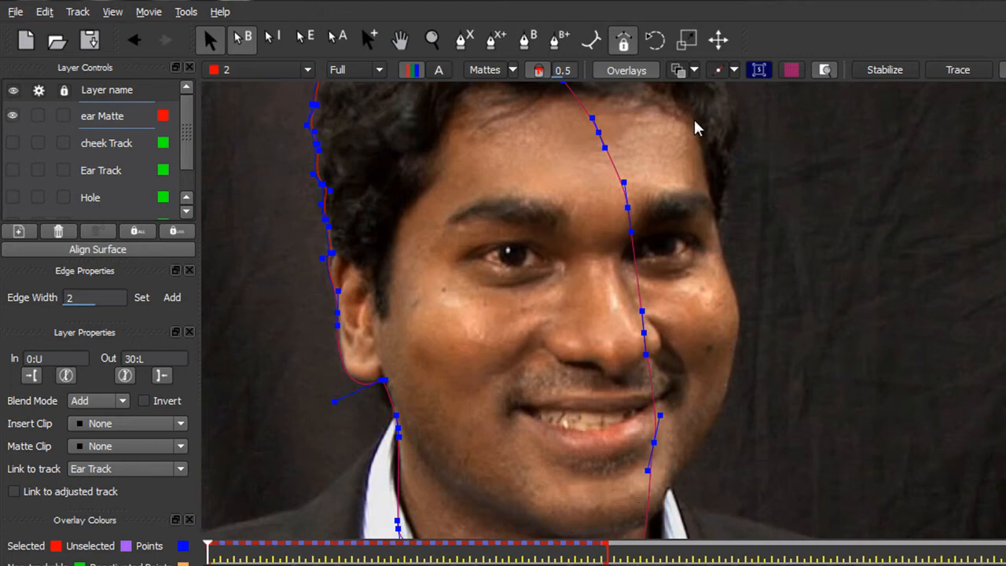
pyautogui.moveTo(625, 109)
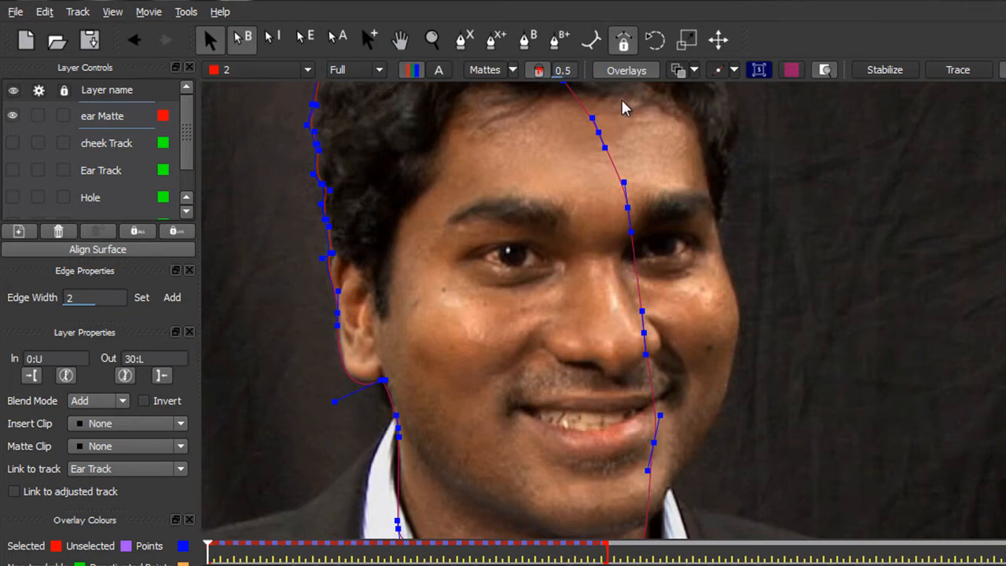
pyautogui.moveTo(509, 207)
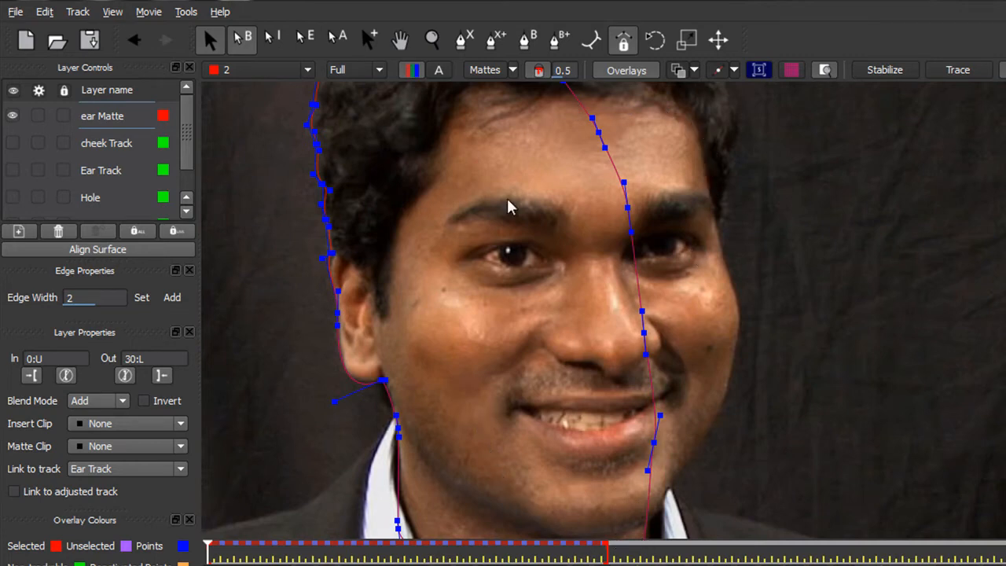
pyautogui.moveTo(541, 437)
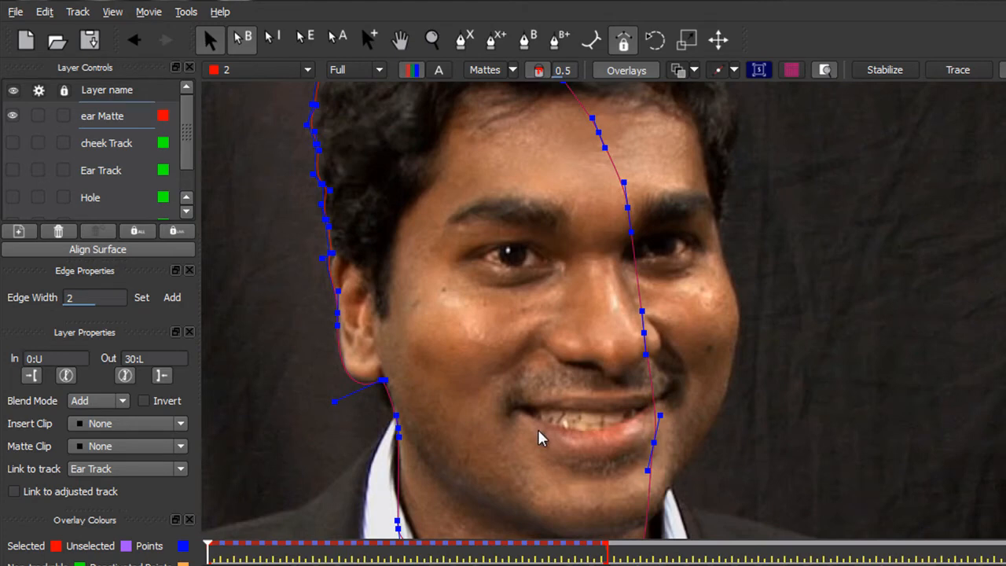
pyautogui.moveTo(635, 417)
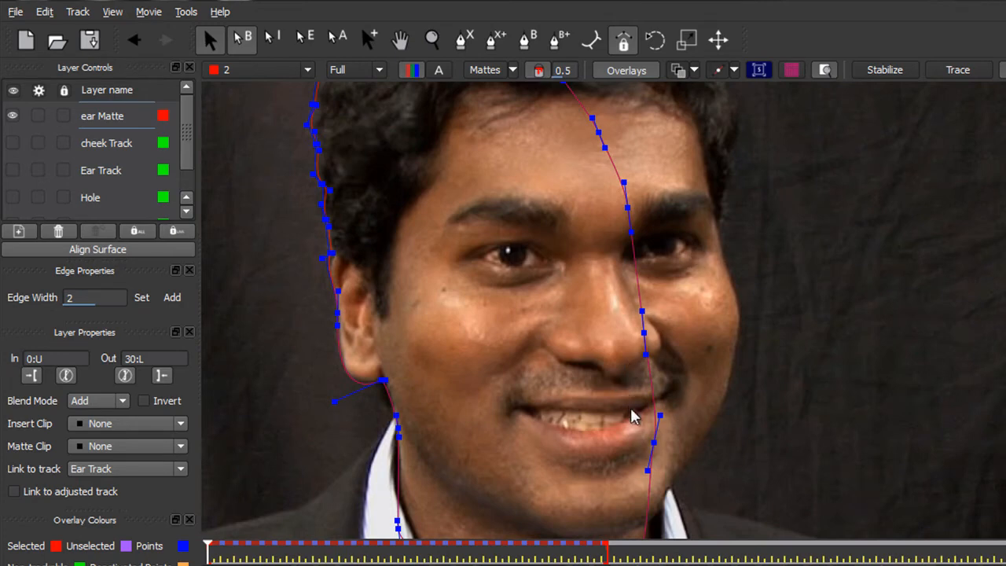
pyautogui.moveTo(542, 264)
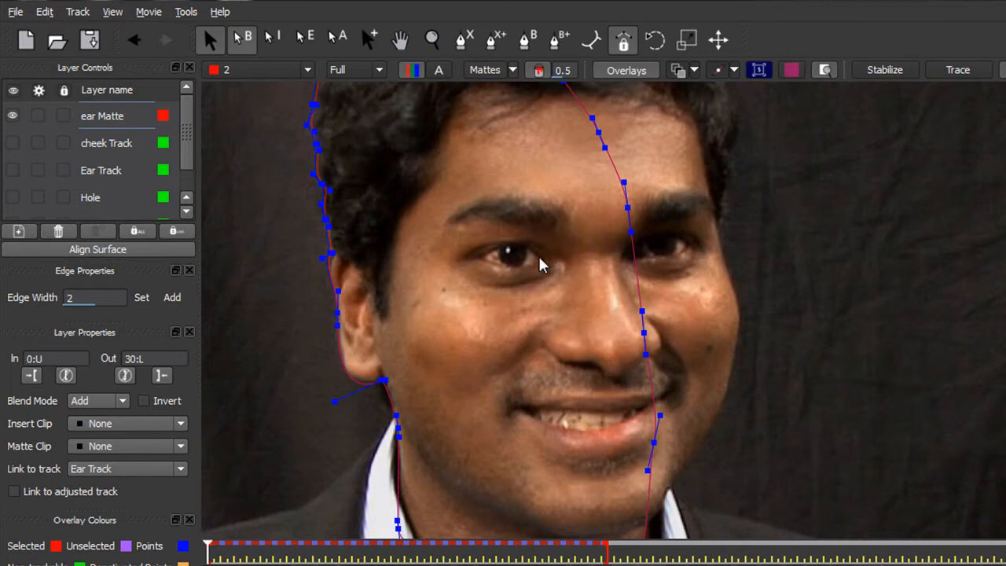
pyautogui.moveTo(691, 443)
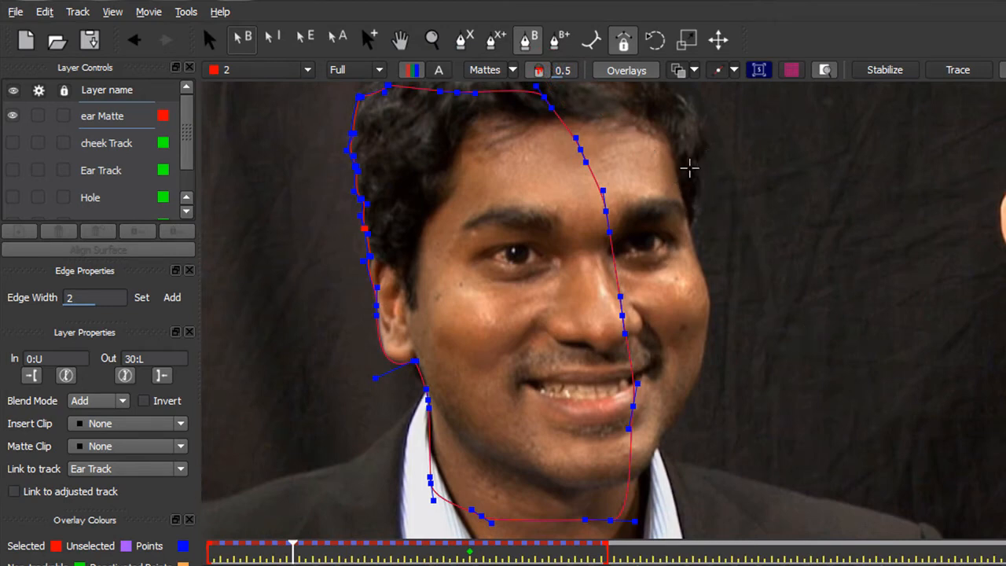
pyautogui.moveTo(679, 156)
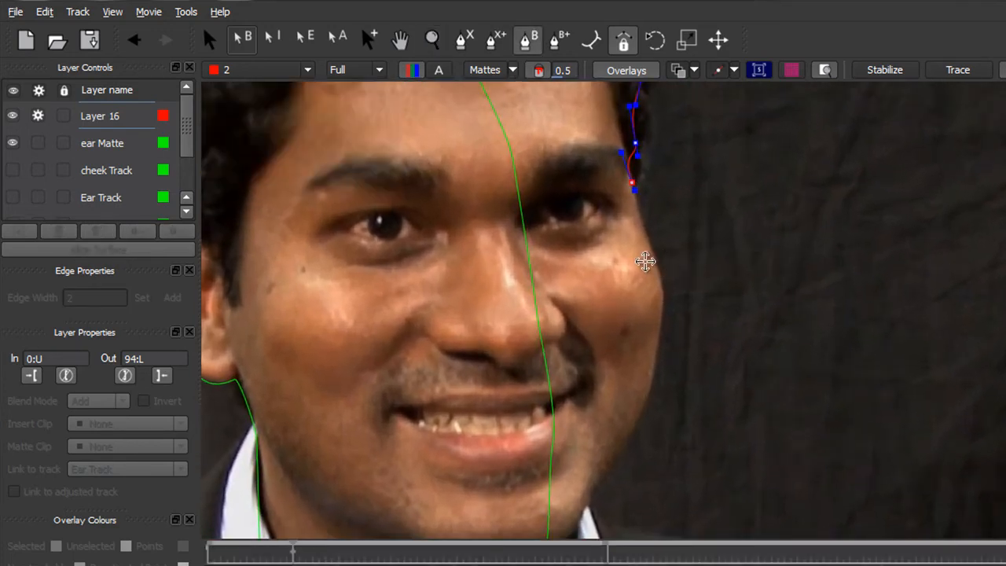
# Drag Layer 16's spline points onto the hairline and right cheek edge
pyautogui.moveTo(635, 185); pyautogui.dragTo(663, 283)
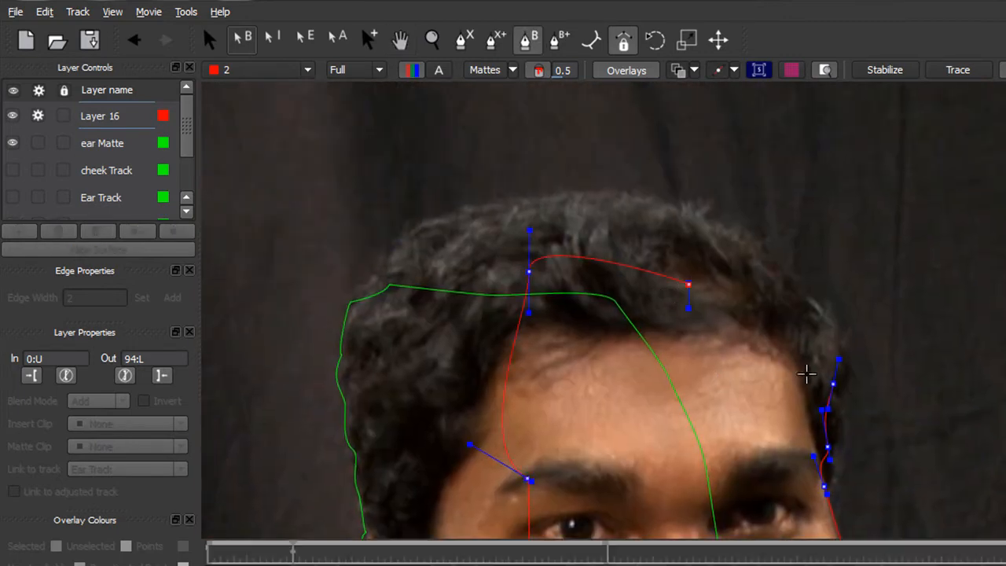
pyautogui.moveTo(799, 321)
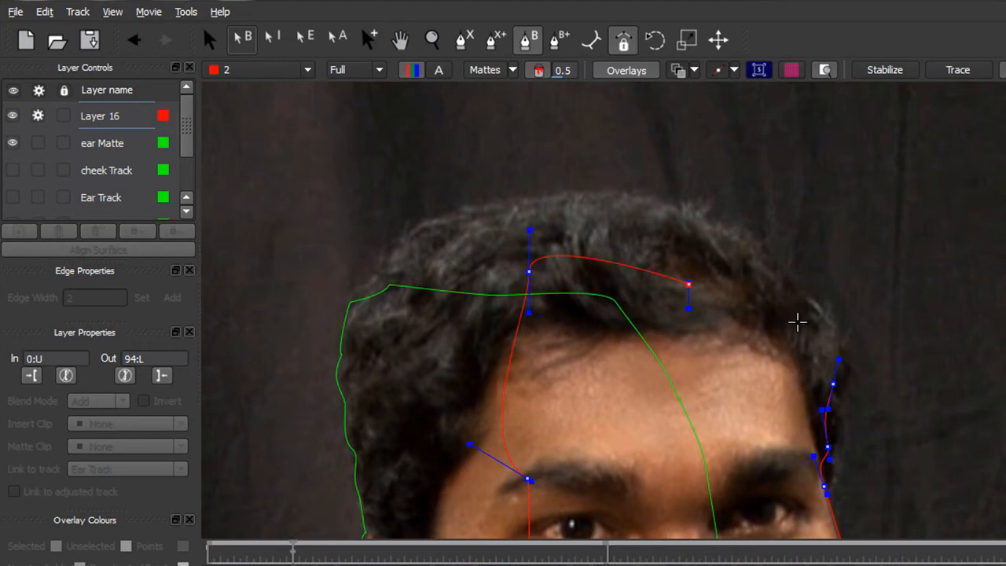
pyautogui.moveTo(833, 382)
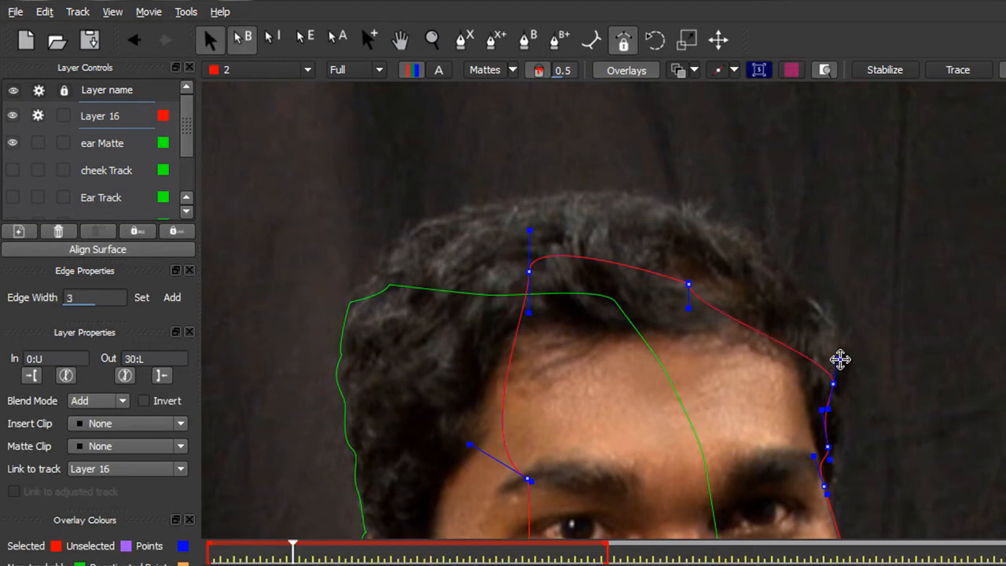
pyautogui.moveTo(824, 408); pyautogui.dragTo(833, 385)
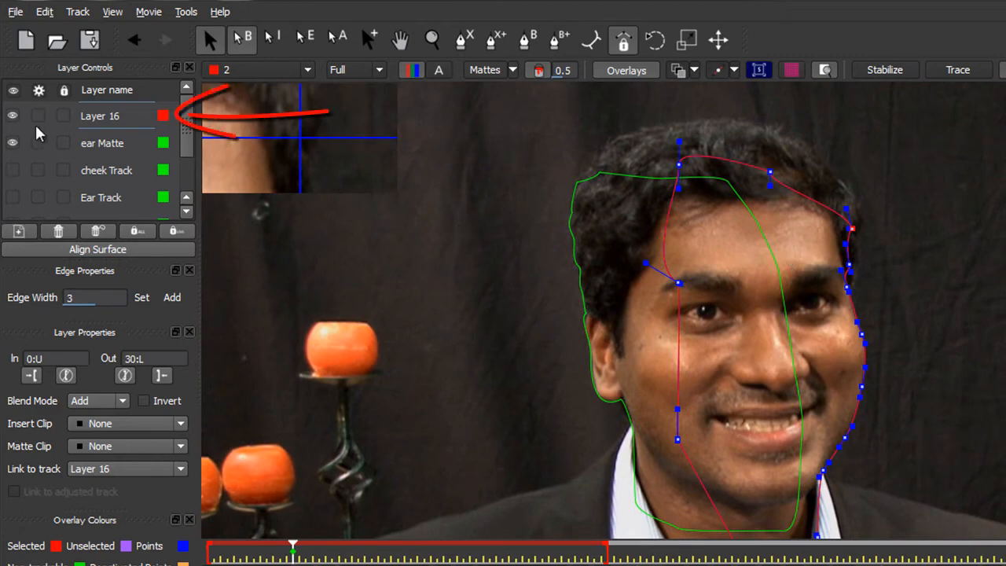
# Rename Layer 16 to 'Cheek Matte' and link it to the cheek Track layer
pyautogui.doubleClick(101, 116)
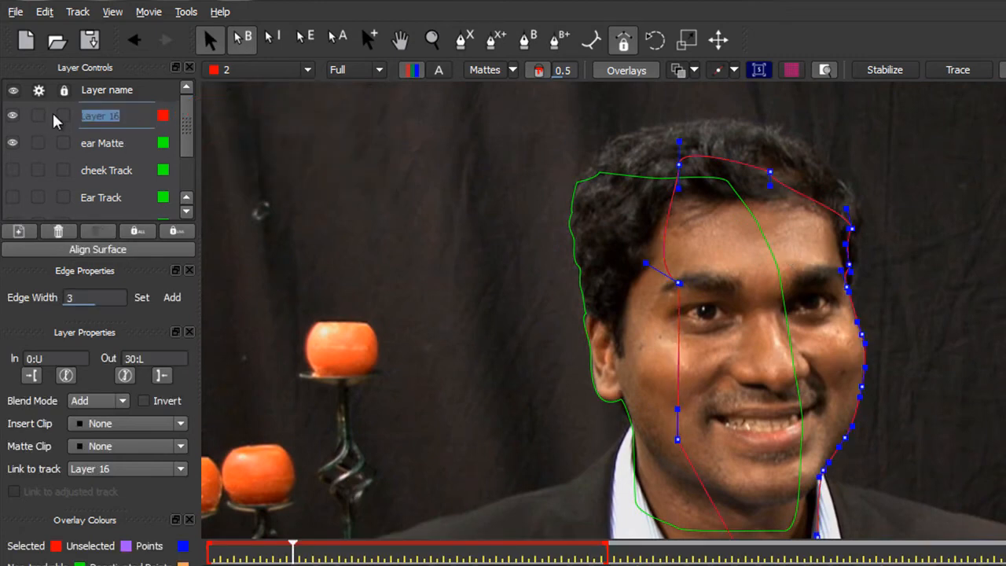
pyautogui.write('Cheek')
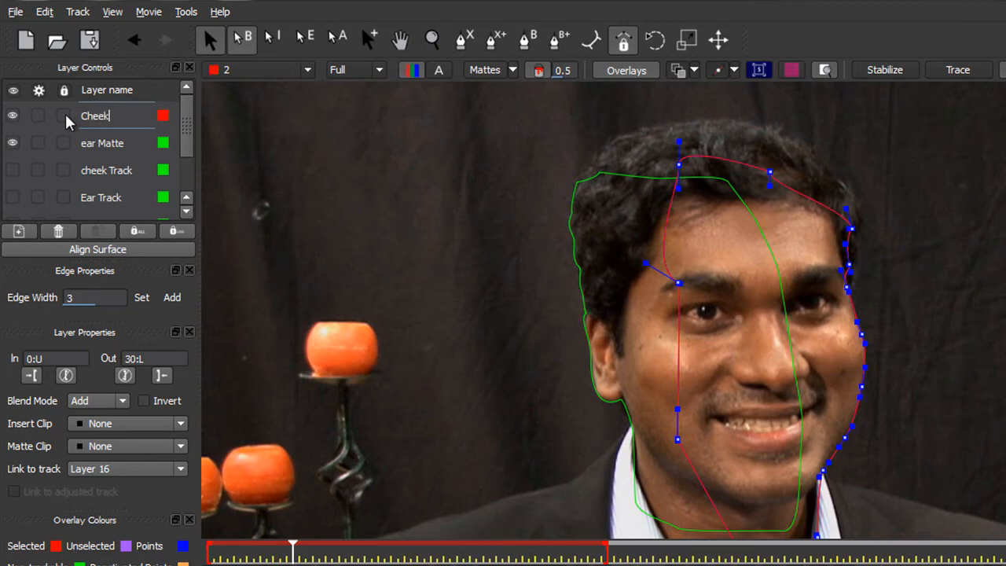
pyautogui.write('Matte')
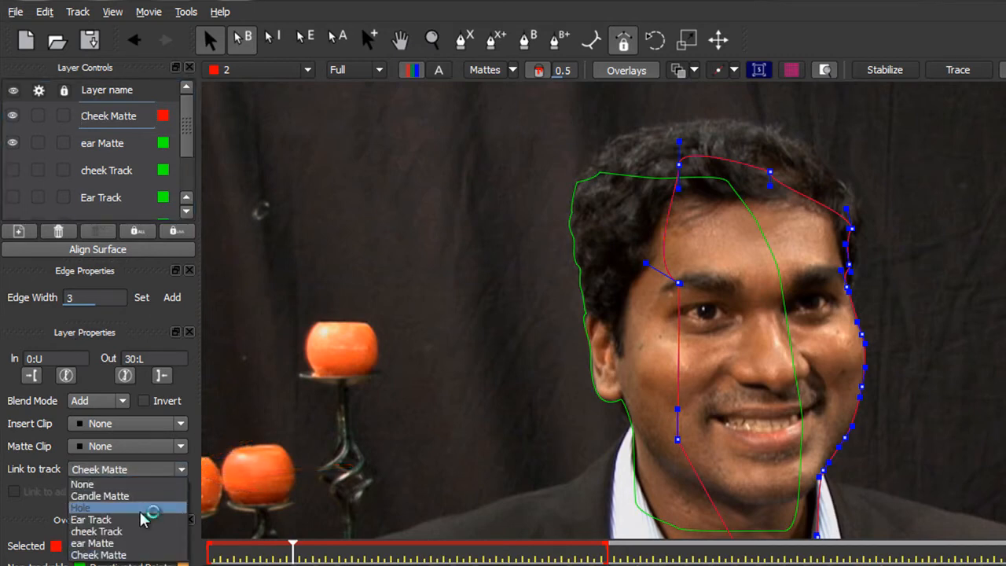
pyautogui.moveTo(127, 553)
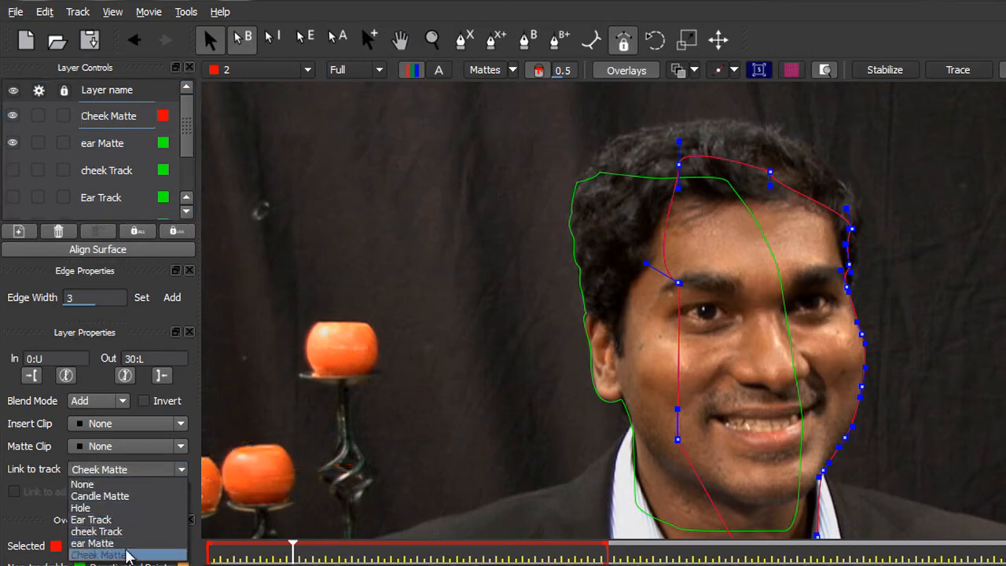
pyautogui.click(96, 532)
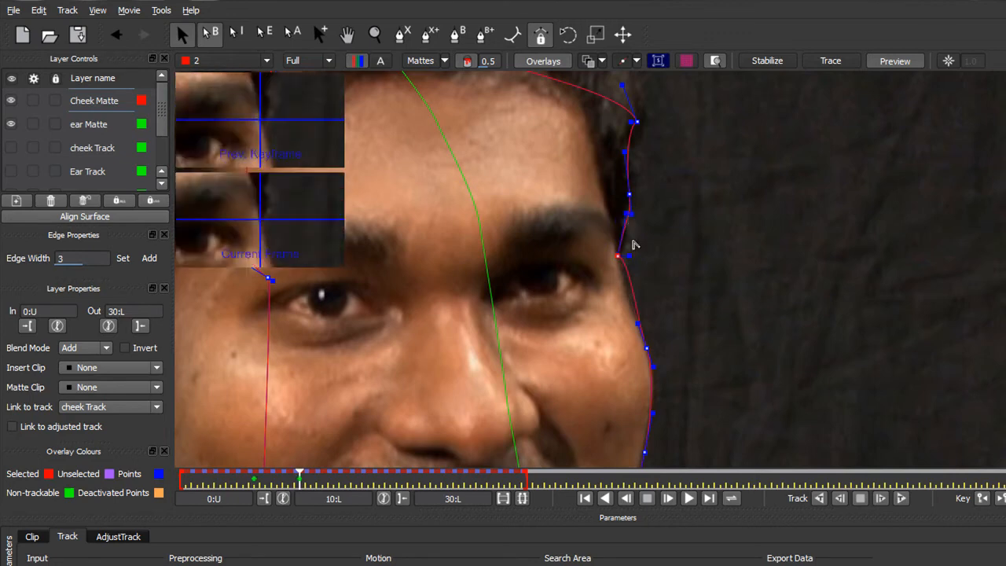
# Pull two Cheek Matte points onto the edge of the man's cheek
pyautogui.moveTo(635, 257); pyautogui.dragTo(677, 260)
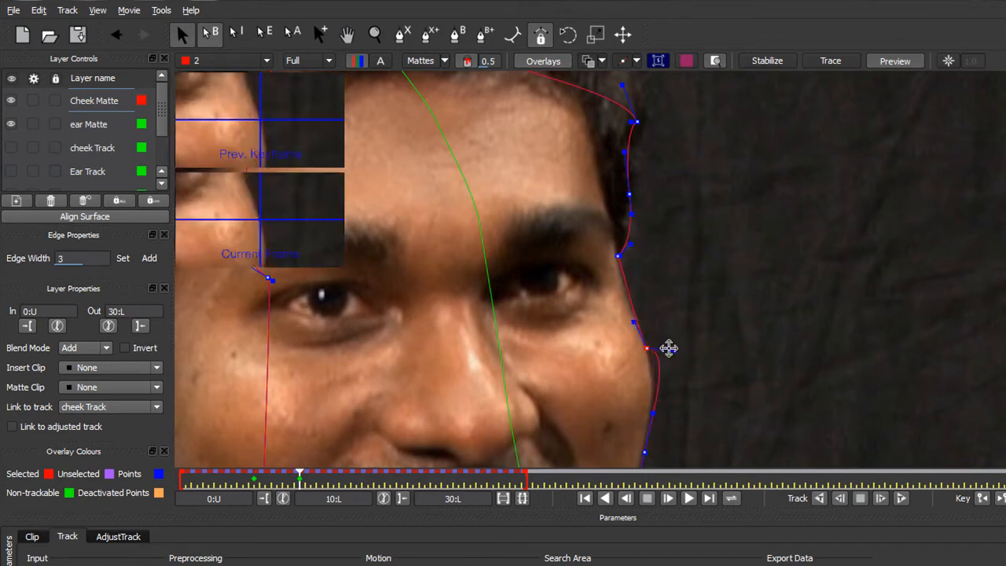
pyautogui.moveTo(646, 349); pyautogui.dragTo(613, 349)
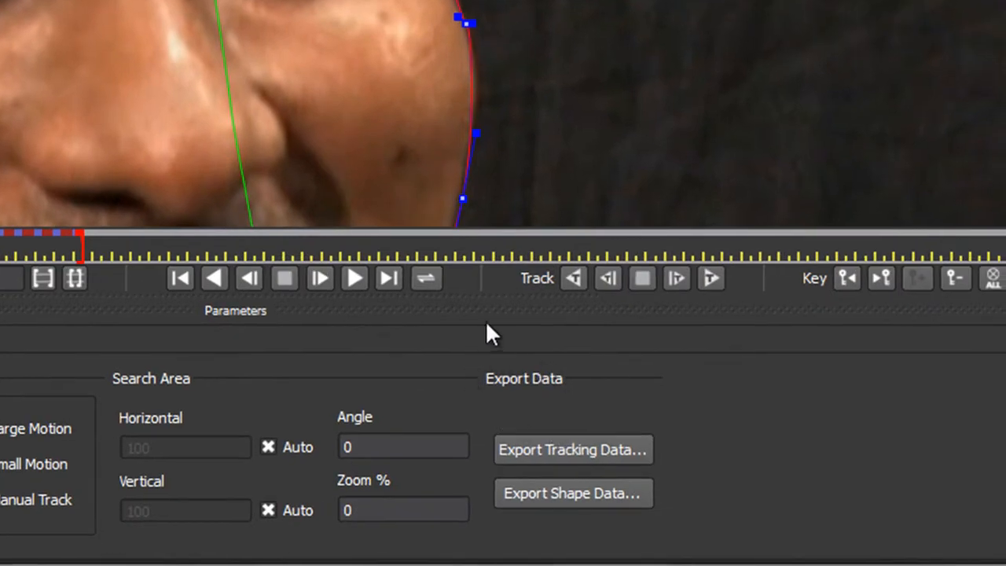
pyautogui.moveTo(432, 378)
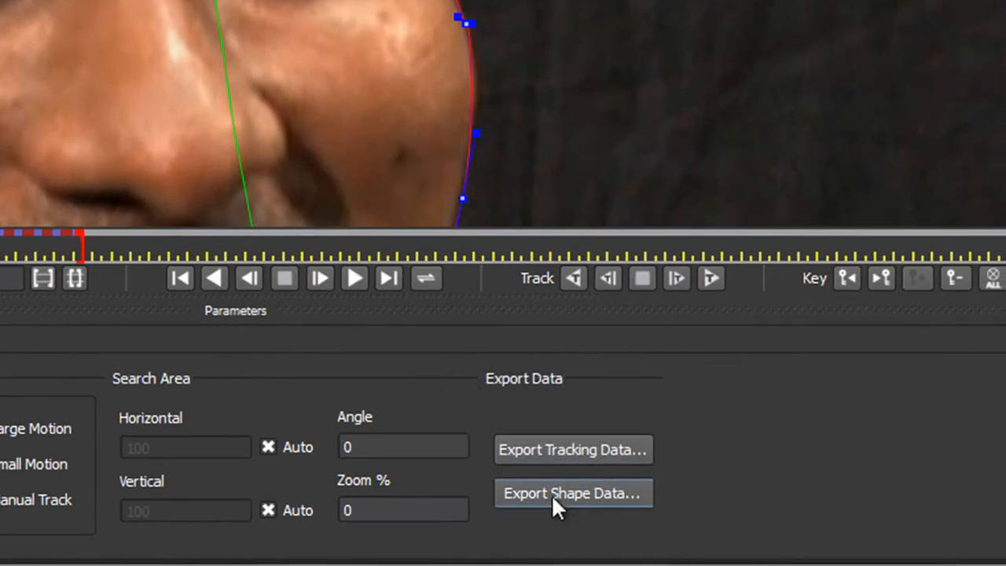
# Bring up the Export Shape Data options for the visible mattes
pyautogui.click(572, 494)
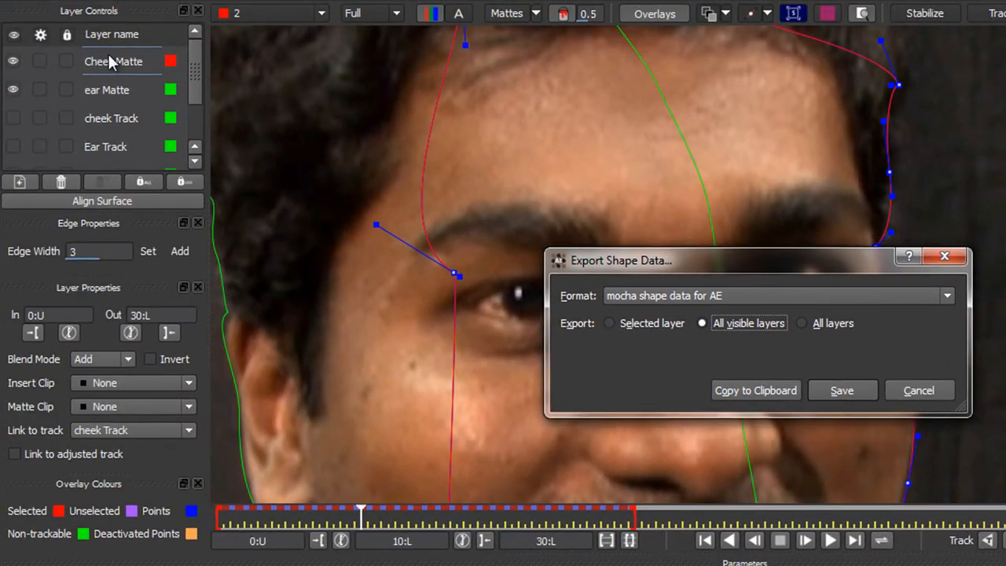
pyautogui.moveTo(116, 91)
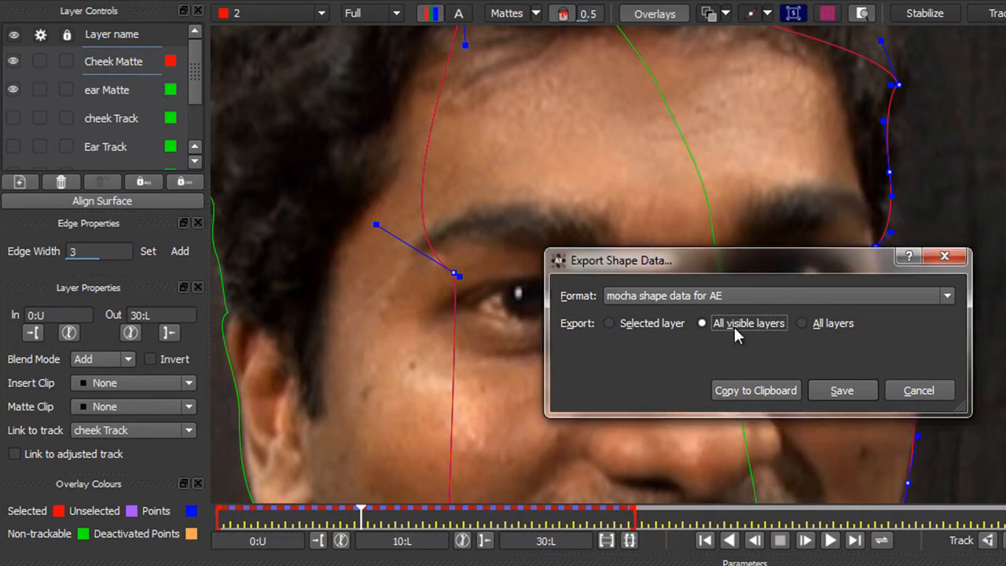
pyautogui.moveTo(755, 389)
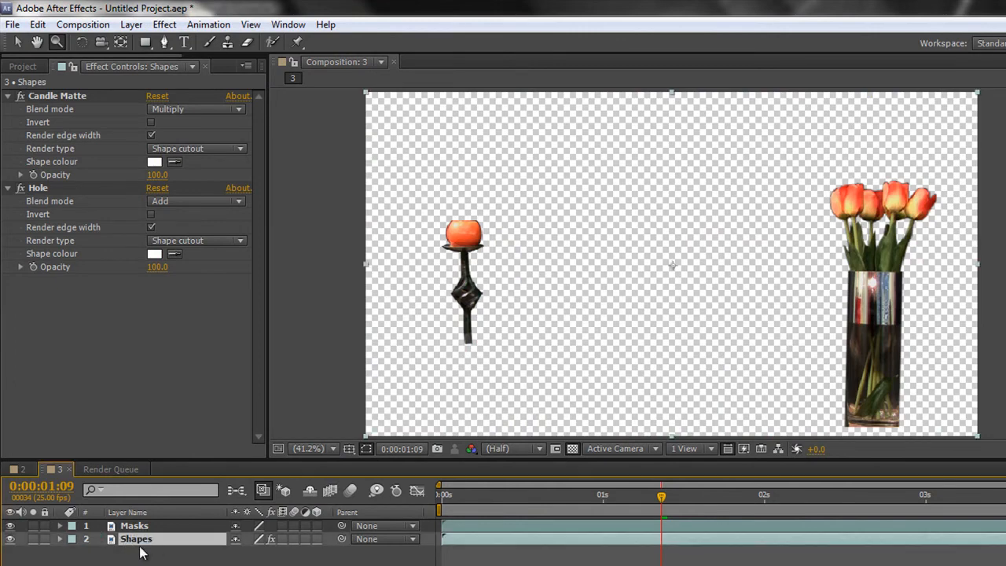
pyautogui.moveTo(35, 534)
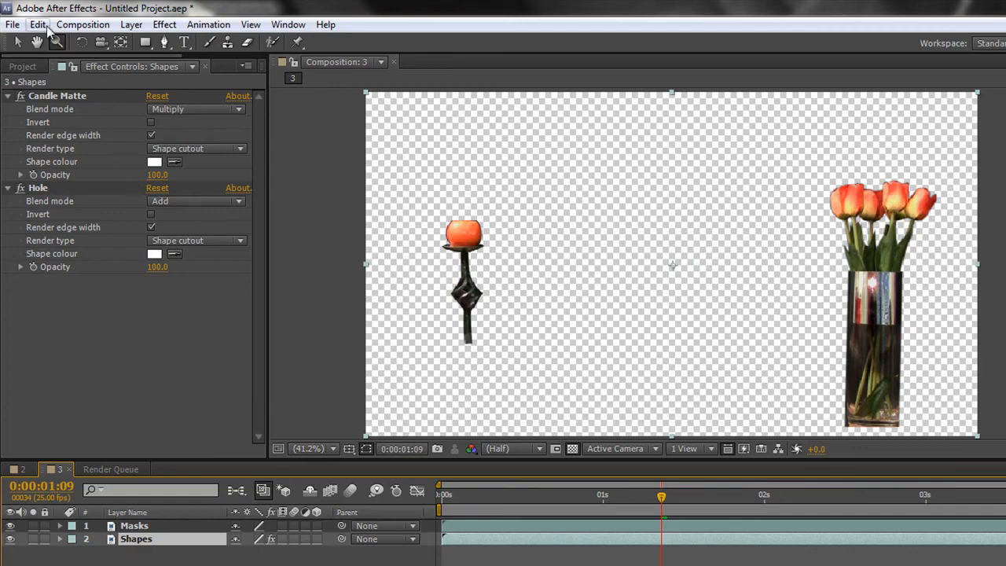
# Paste the copied mocha shapes onto the Shapes layer via Edit > Paste
pyautogui.click(38, 25)
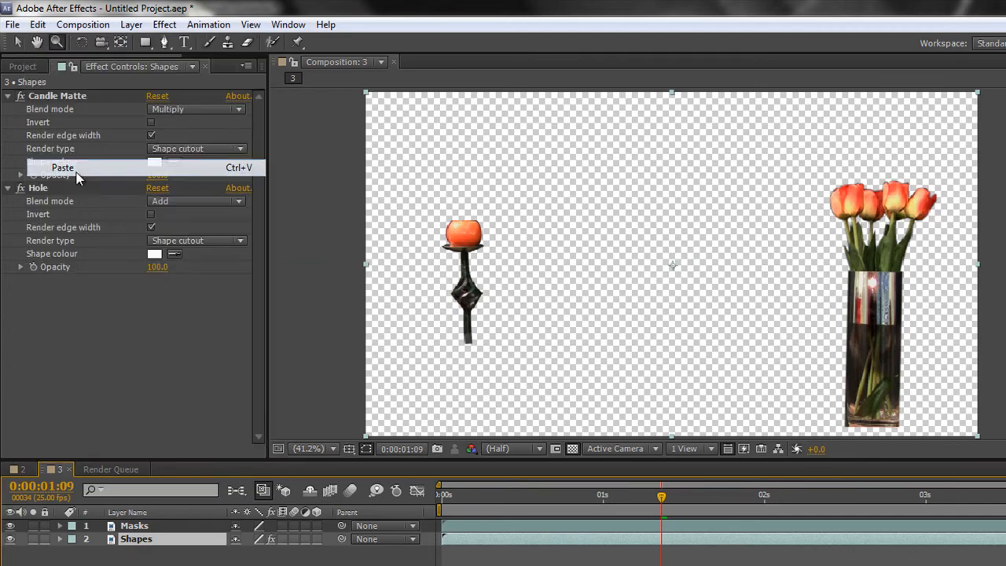
pyautogui.click(63, 166)
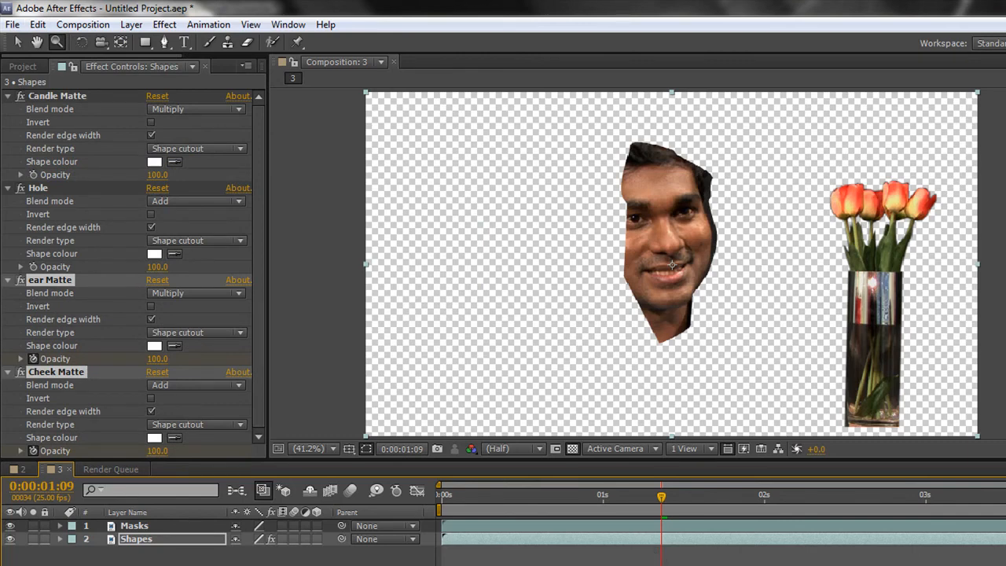
pyautogui.moveTo(661, 500)
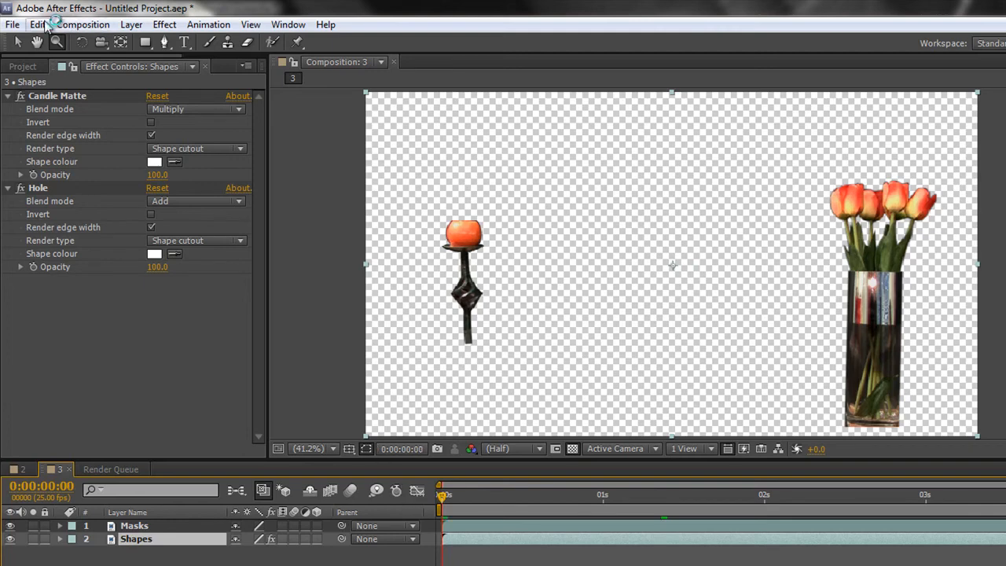
# Paste the mocha ear and cheek mattes into Effect Controls and set the ear matte blend to Add
pyautogui.rightClick(60, 167)
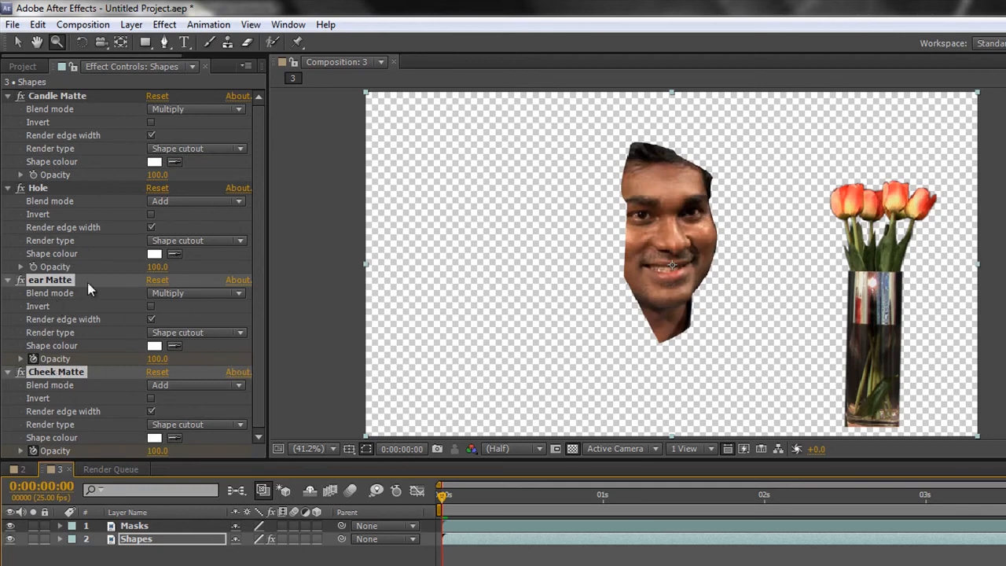
pyautogui.moveTo(173, 302)
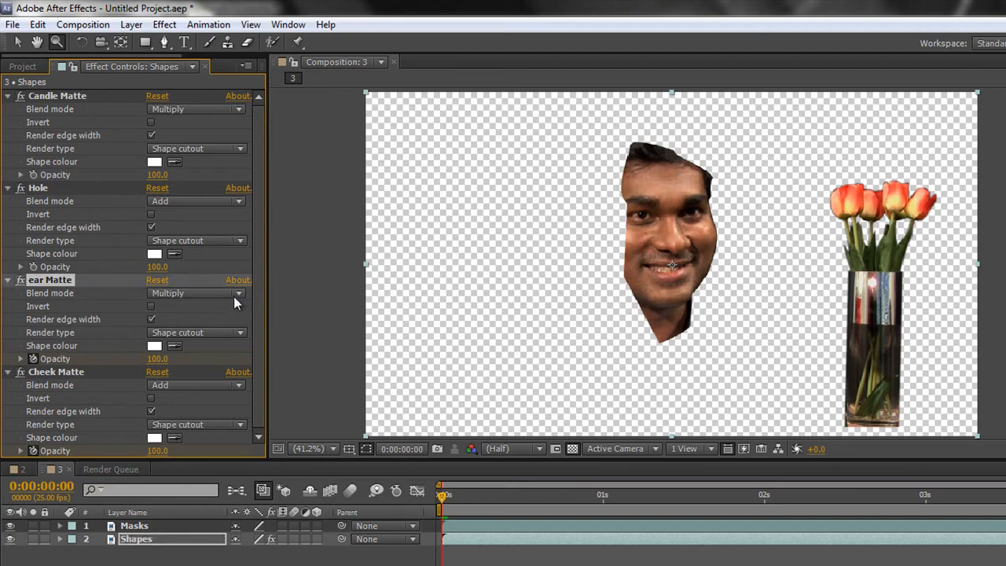
pyautogui.click(196, 292)
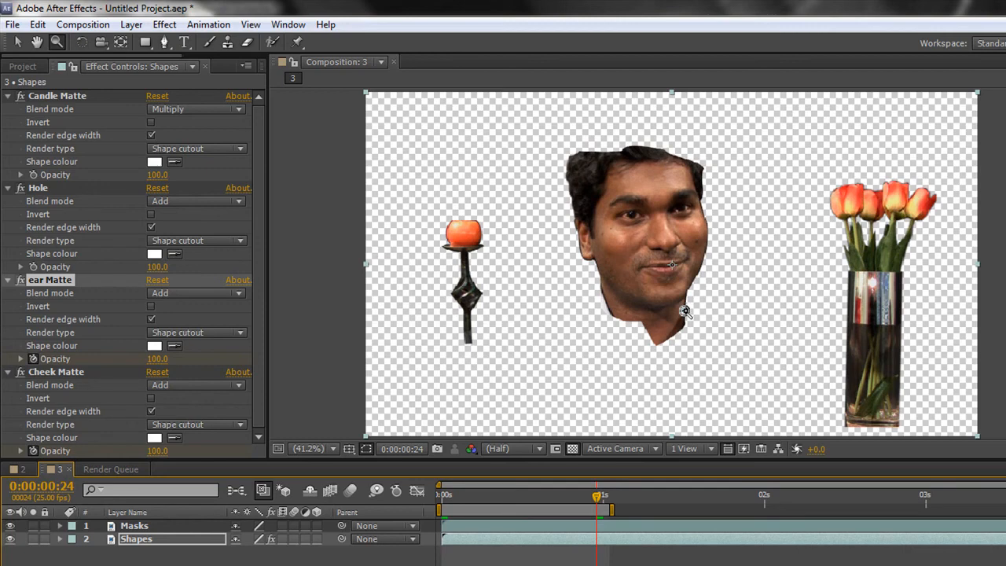
pyautogui.moveTo(563, 173)
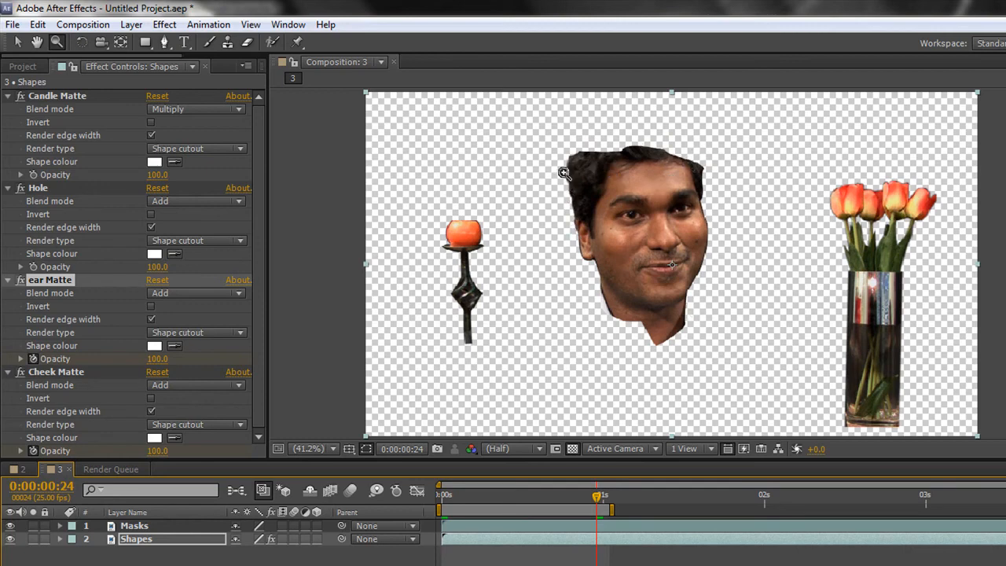
pyautogui.moveTo(579, 192)
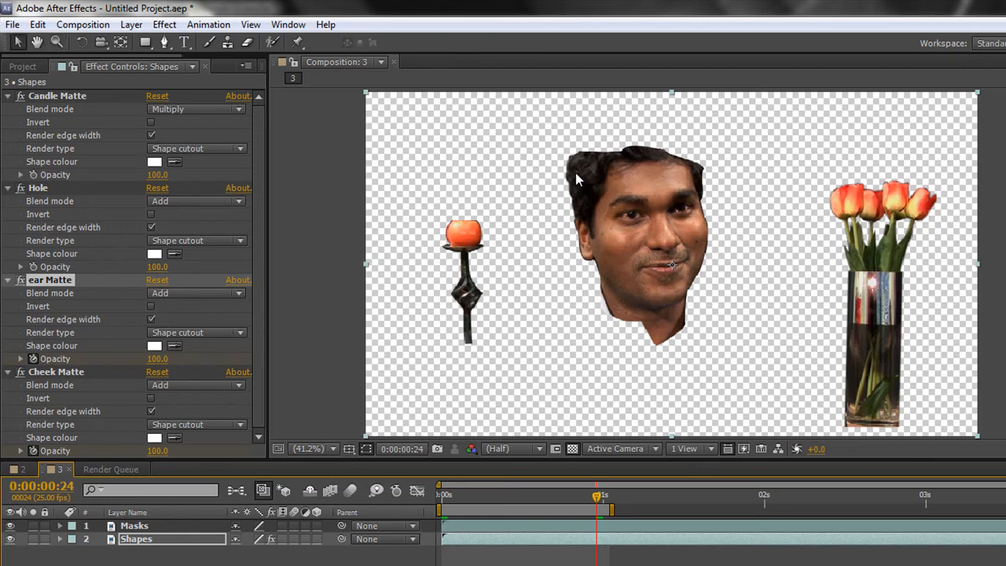
pyautogui.moveTo(574, 203)
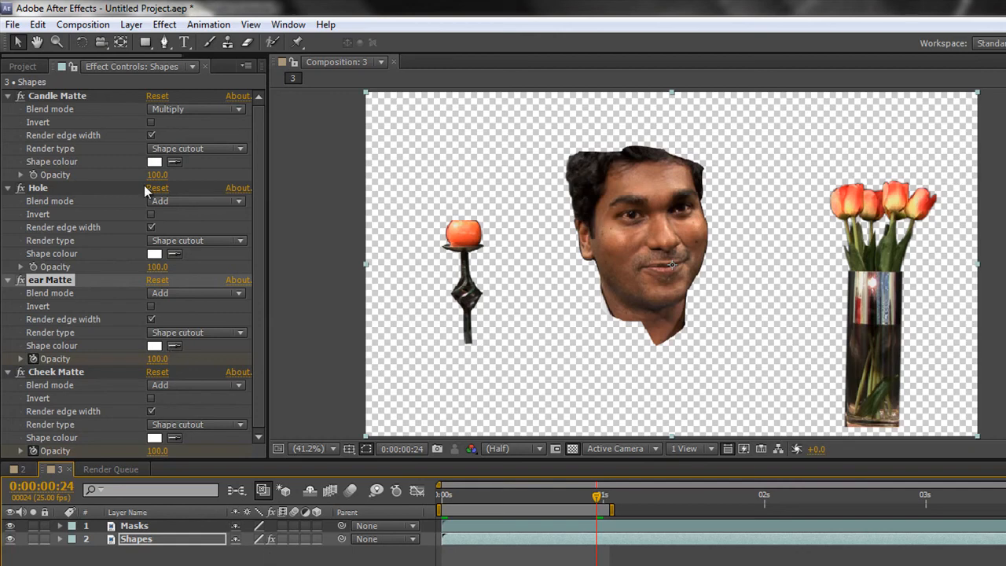
# Create a new comp-sized green solid layer via Layer > New > Solid
pyautogui.click(132, 25)
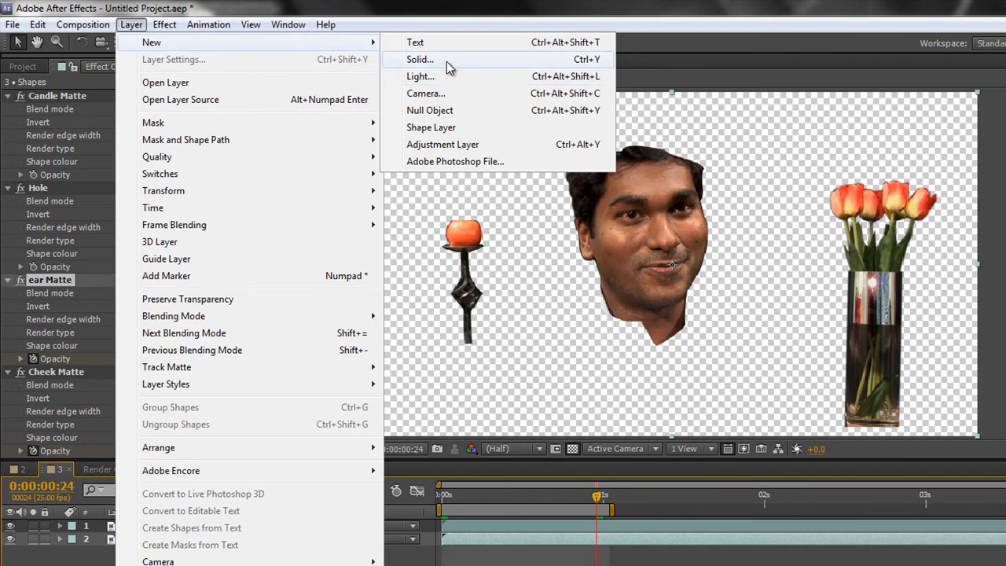
pyautogui.click(420, 60)
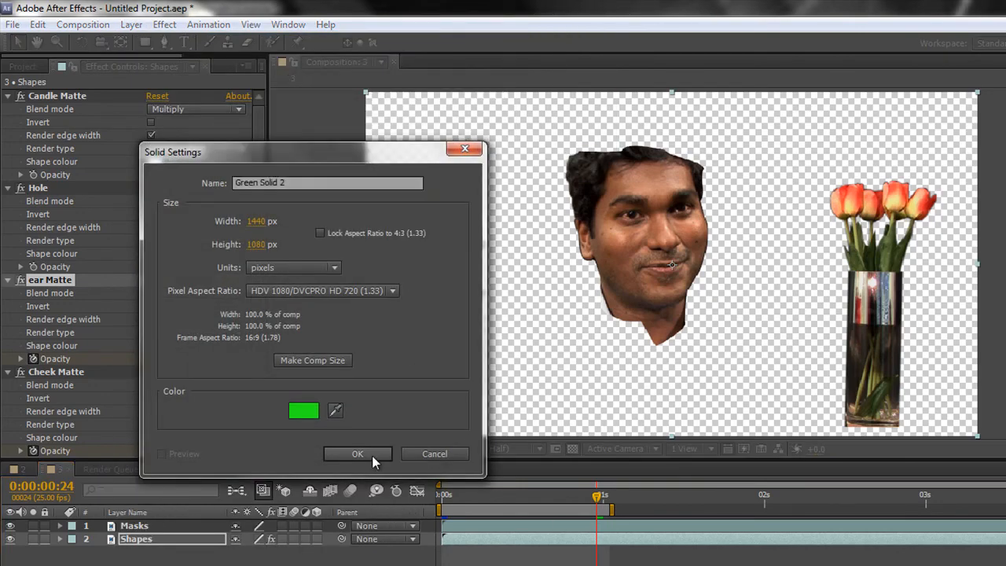
pyautogui.click(359, 452)
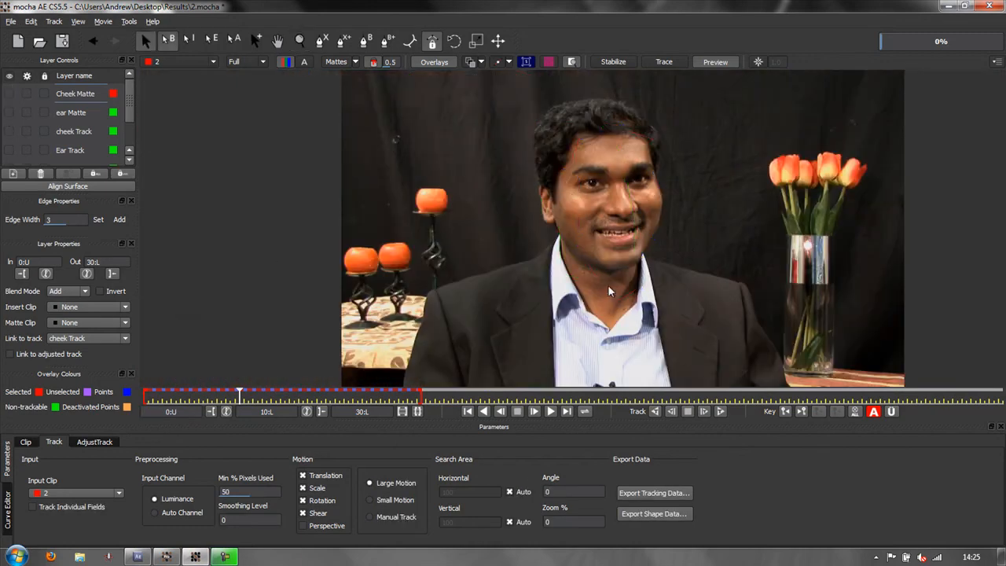
pyautogui.moveTo(717, 151)
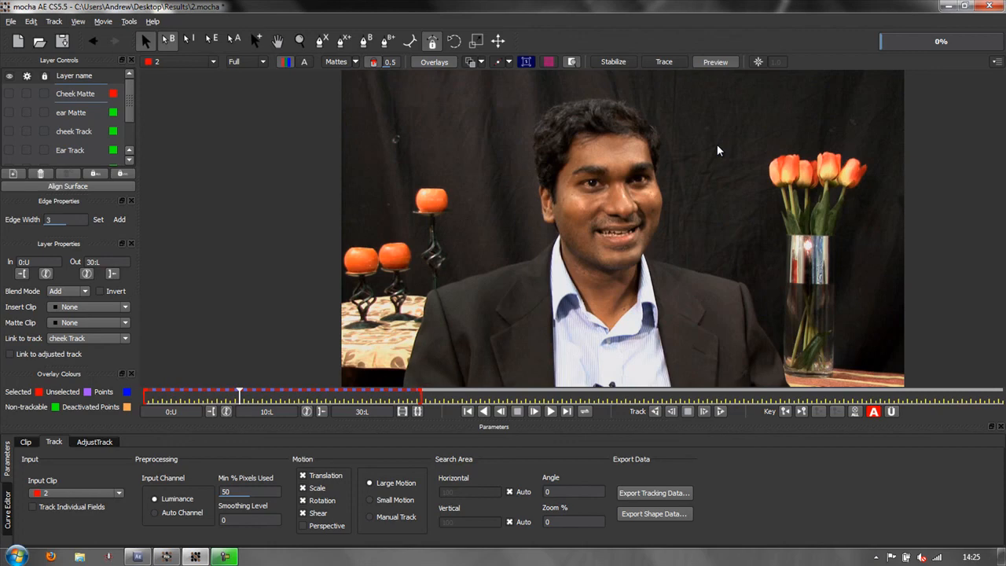
pyautogui.moveTo(818, 135)
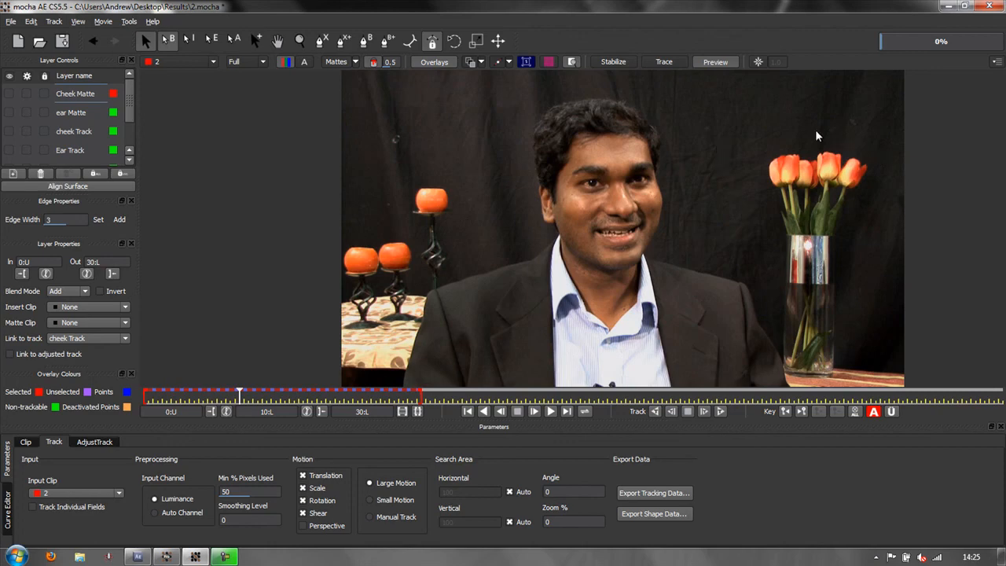
pyautogui.moveTo(814, 360)
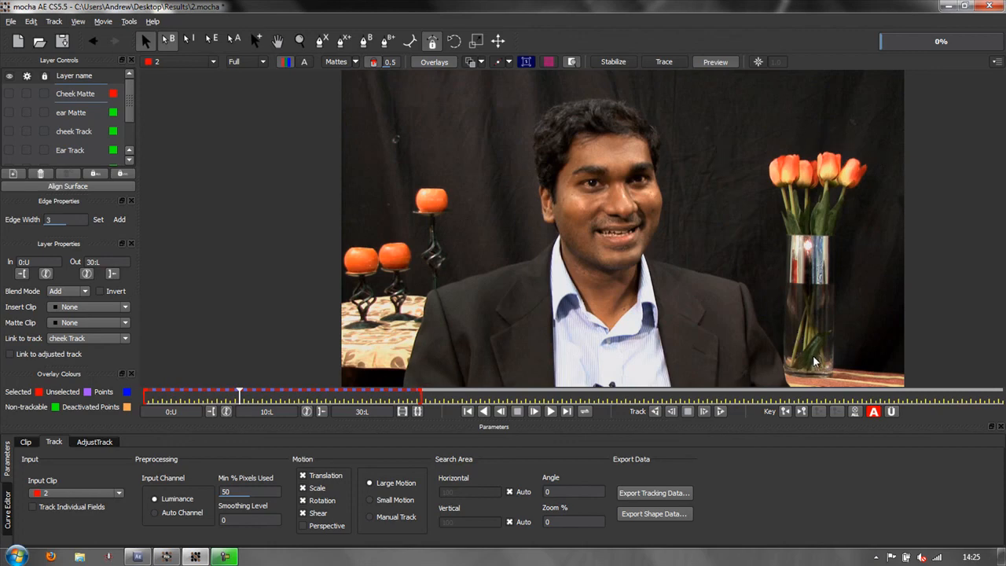
pyautogui.moveTo(761, 356)
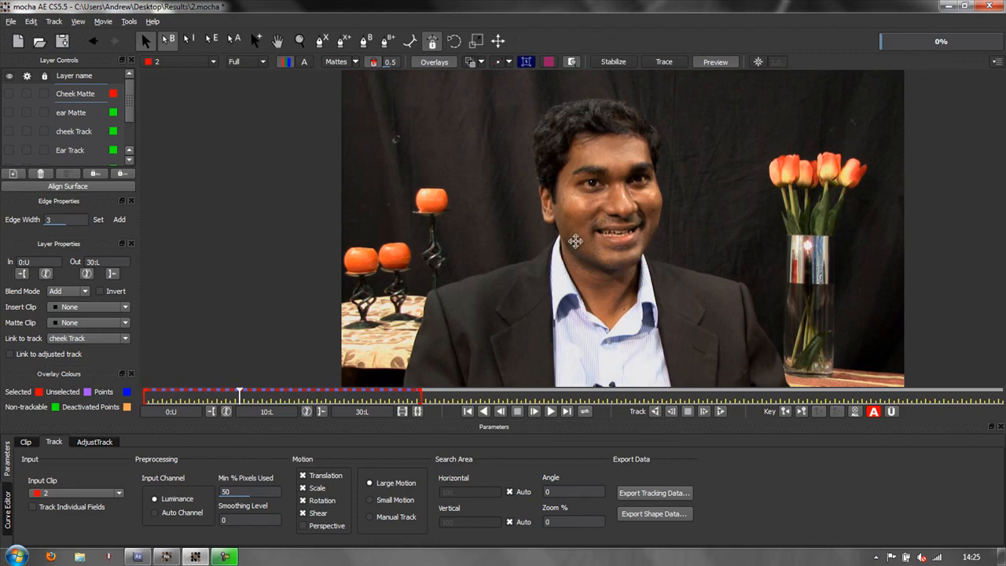
pyautogui.moveTo(427, 289)
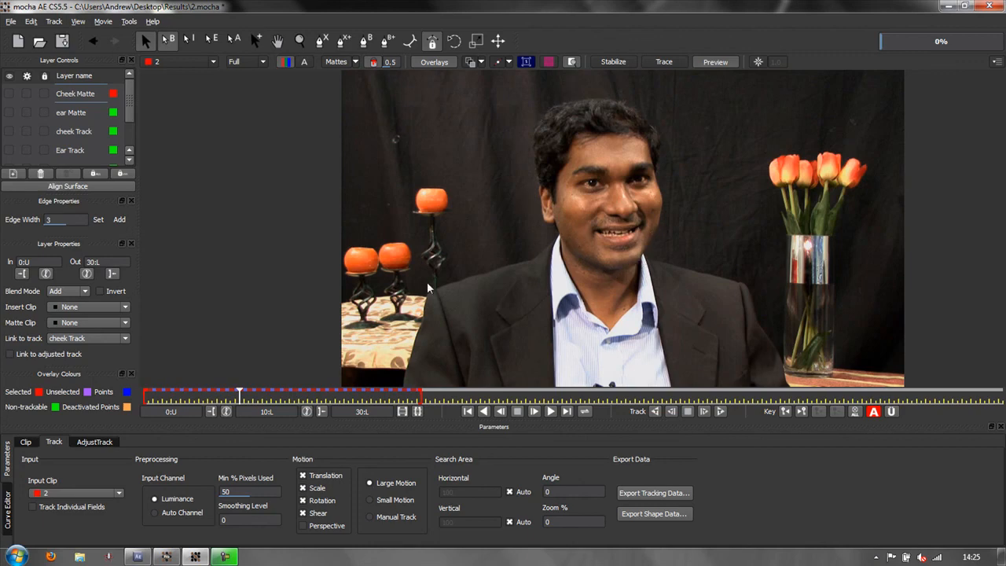
pyautogui.moveTo(442, 276)
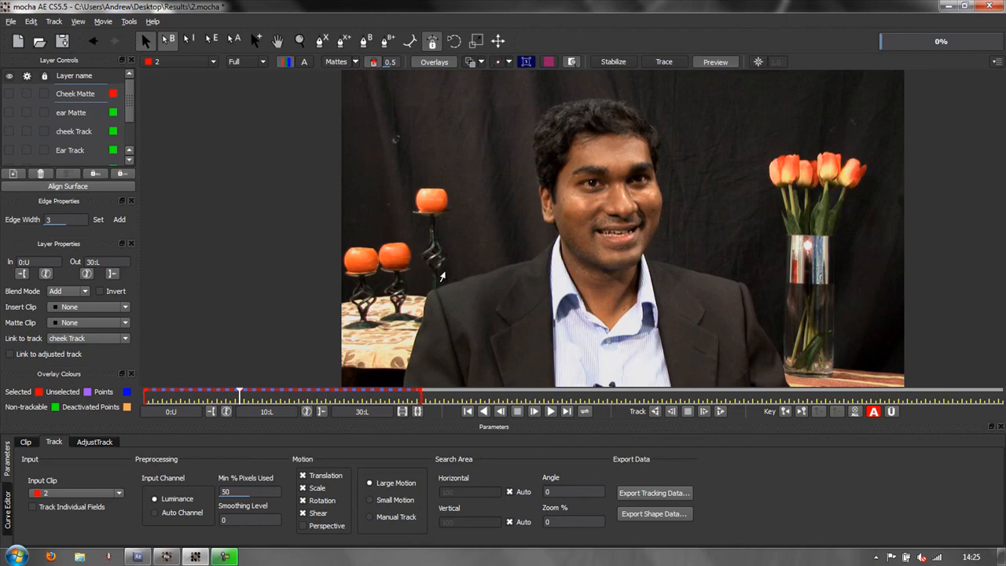
pyautogui.moveTo(442, 277)
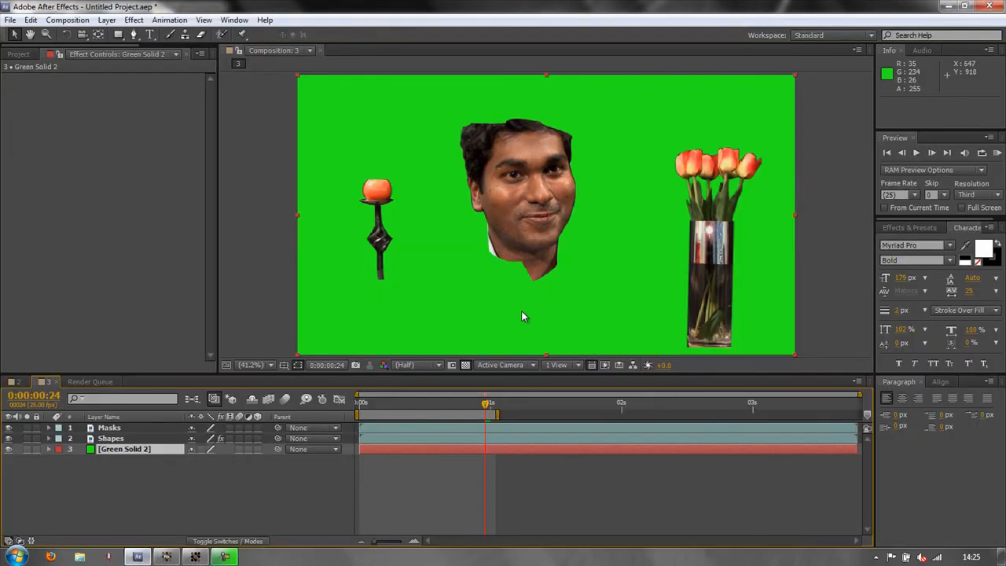
pyautogui.moveTo(528, 307)
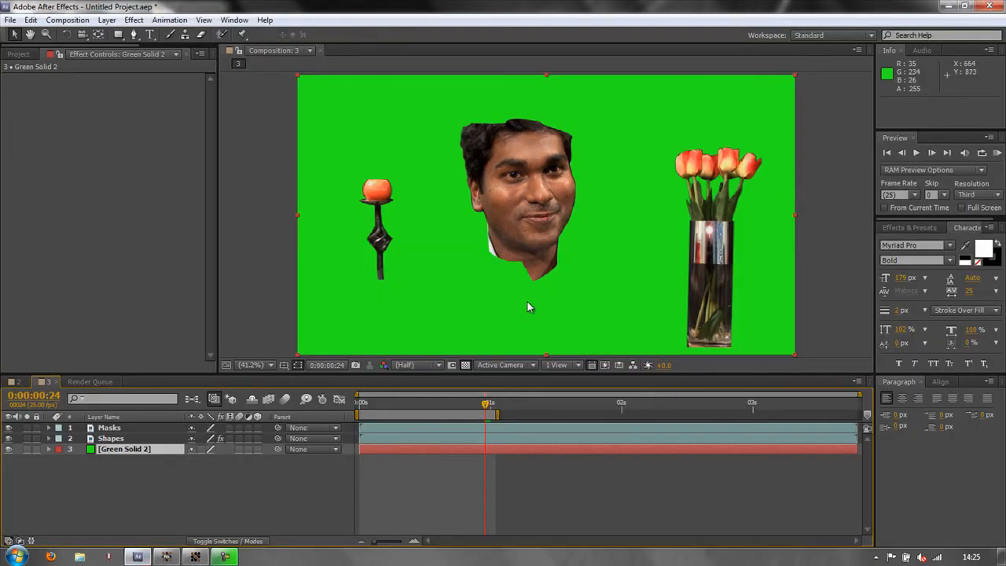